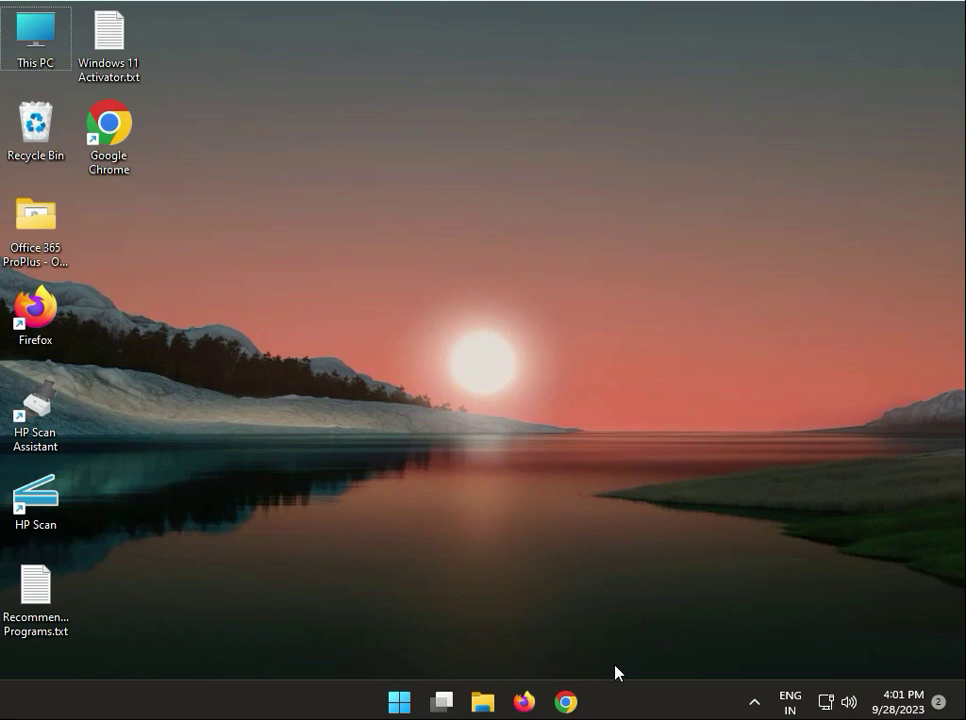
{"action": "mouse_move", "coordinate": [548, 704]}
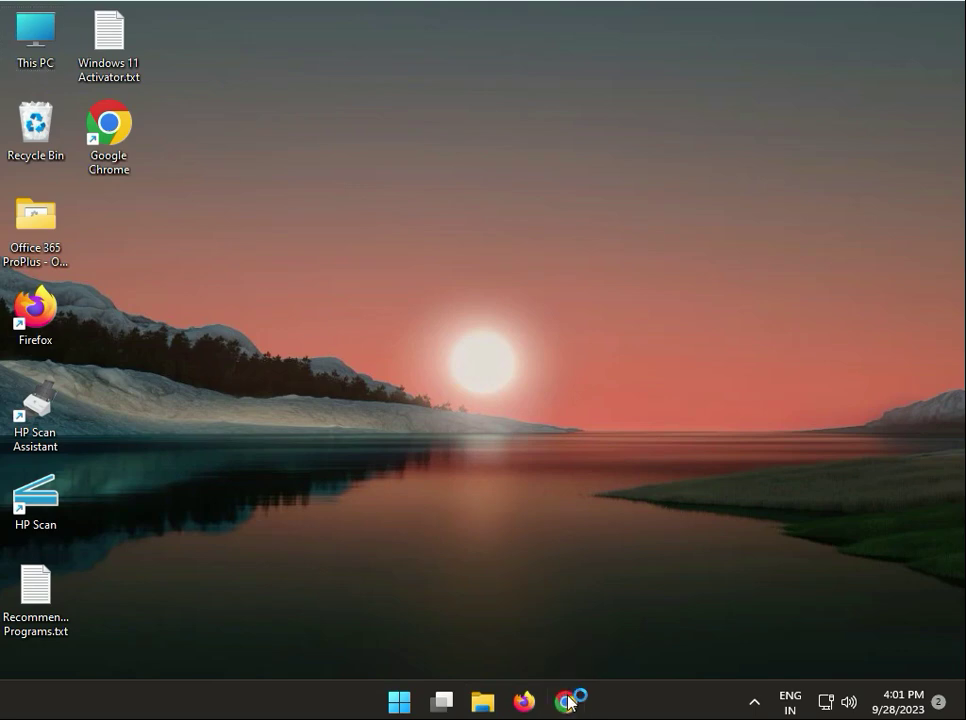
Step: Launch Chrome and run a Google search for 'external disk', scrolling the image results
{"action": "left_click", "coordinate": [566, 700]}
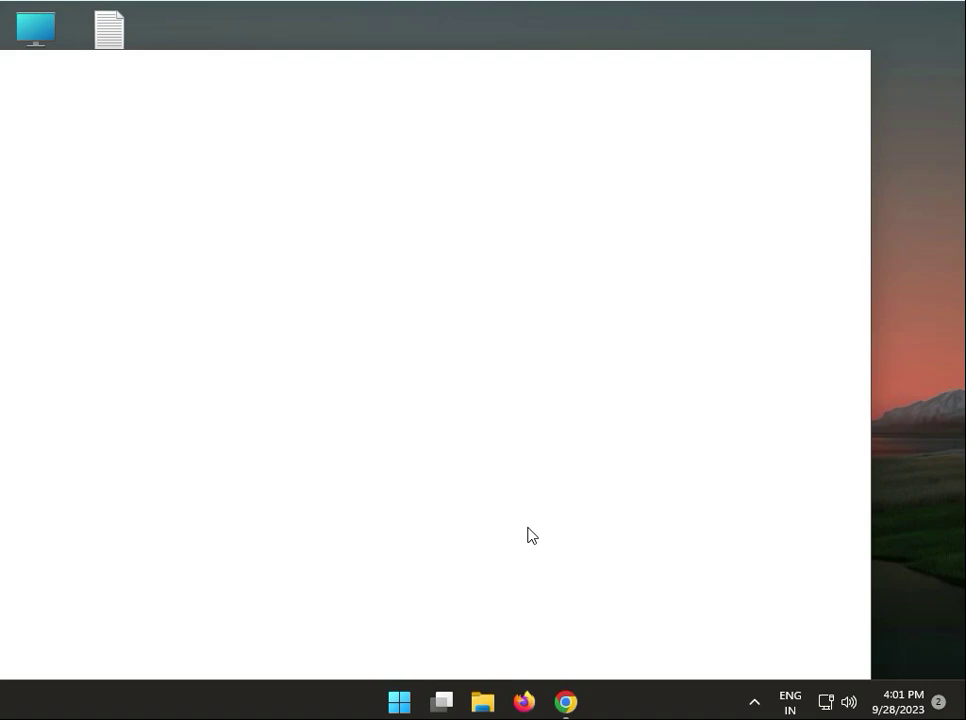
{"action": "left_click", "coordinate": [564, 700]}
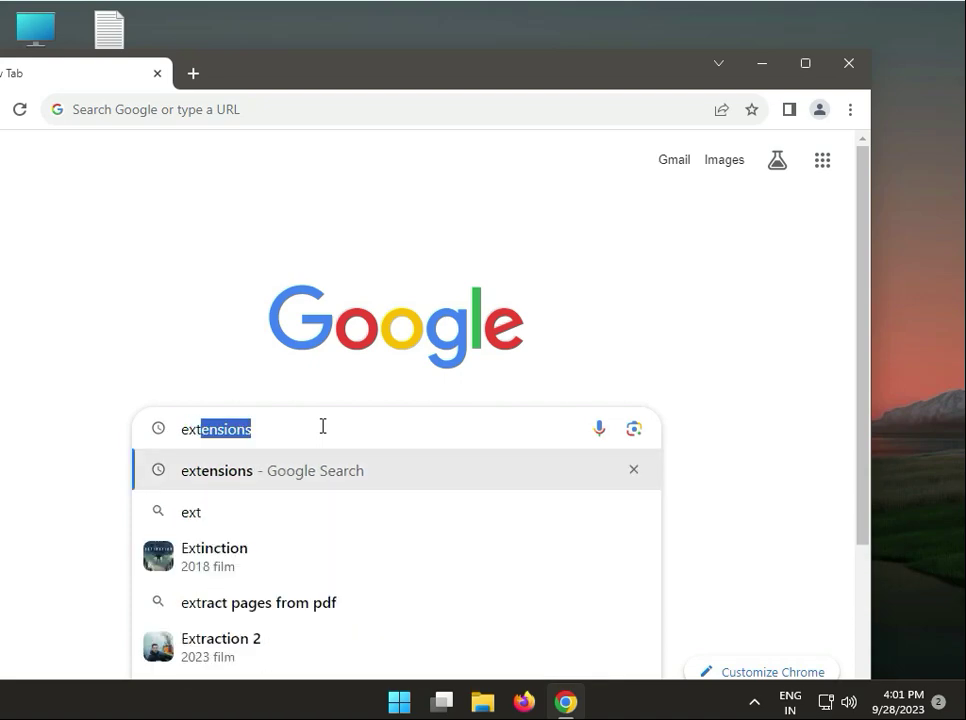
{"action": "type", "text": "extenal"}
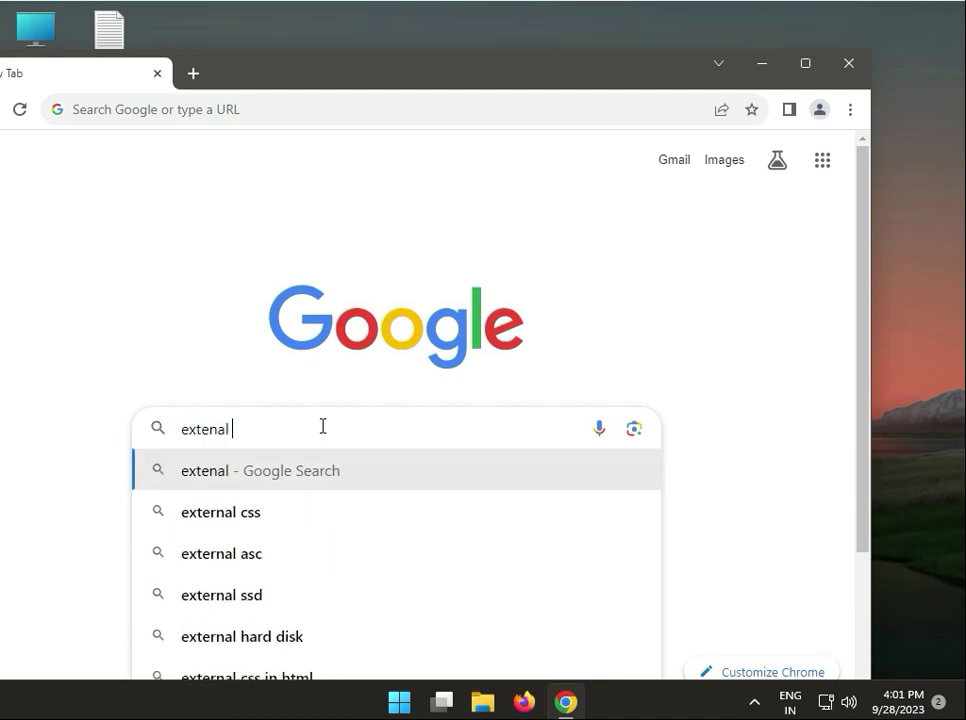
{"action": "type", "text": "disk"}
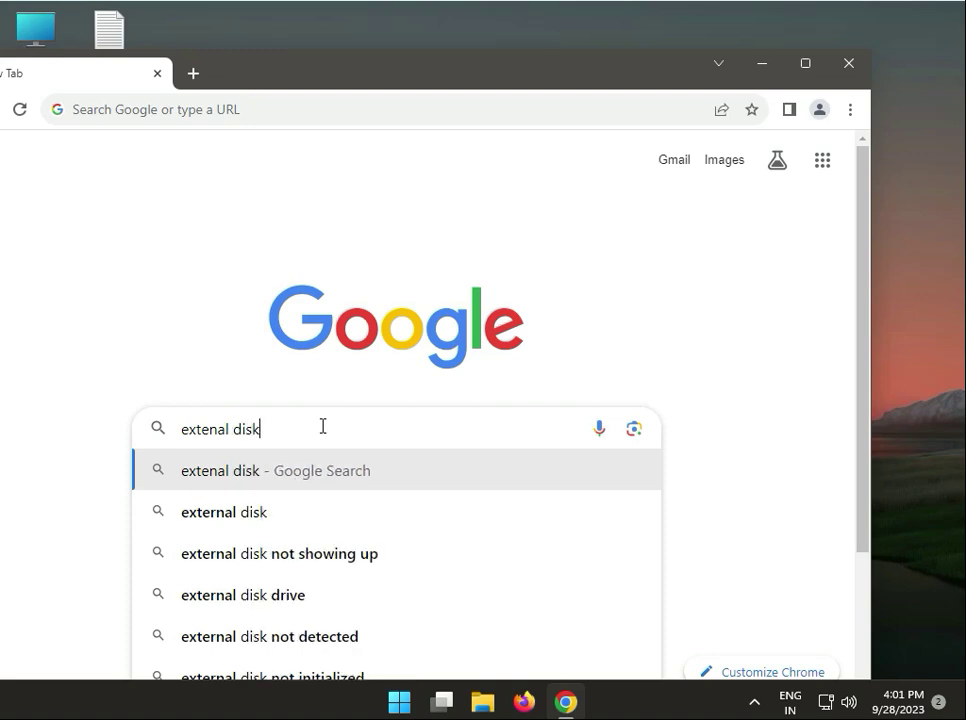
{"action": "key", "text": "Return"}
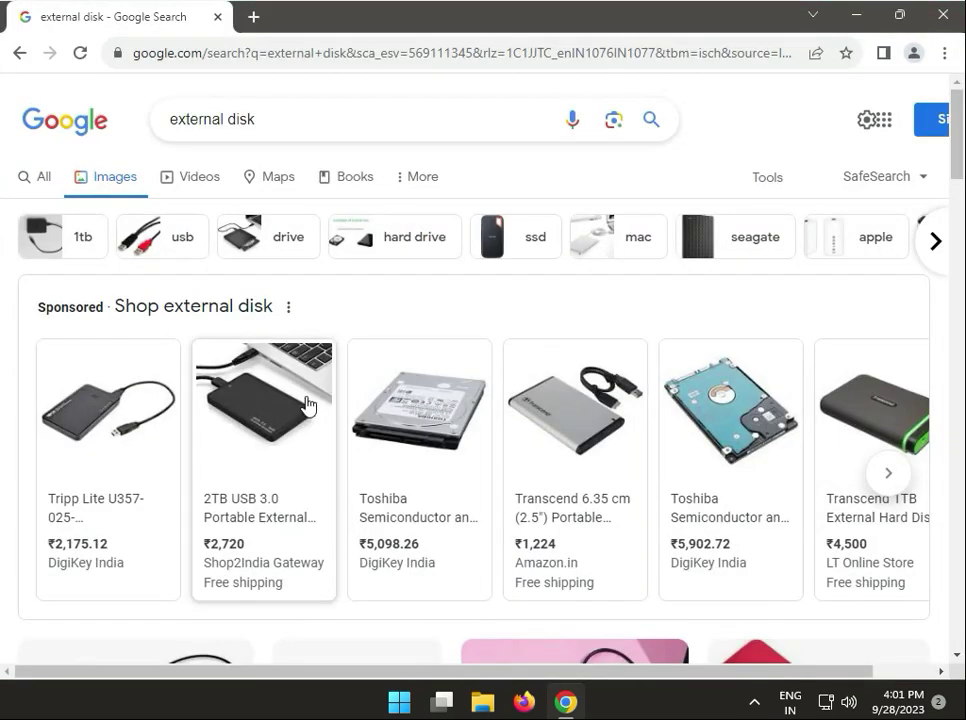
{"action": "scroll", "scroll_direction": "down", "scroll_amount": 3}
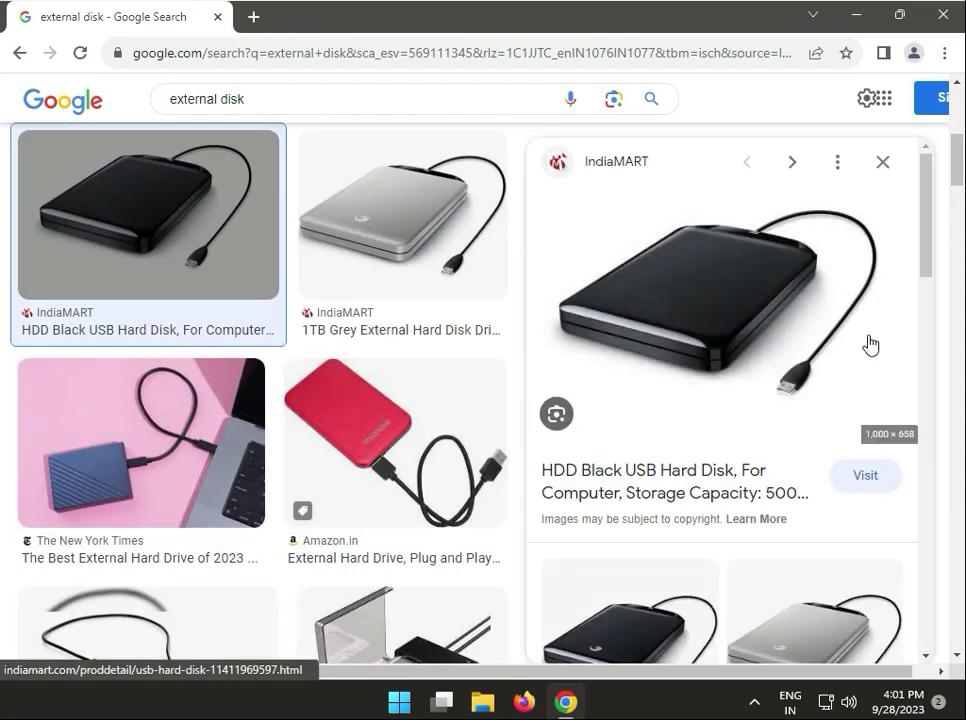
{"action": "mouse_move", "coordinate": [822, 324]}
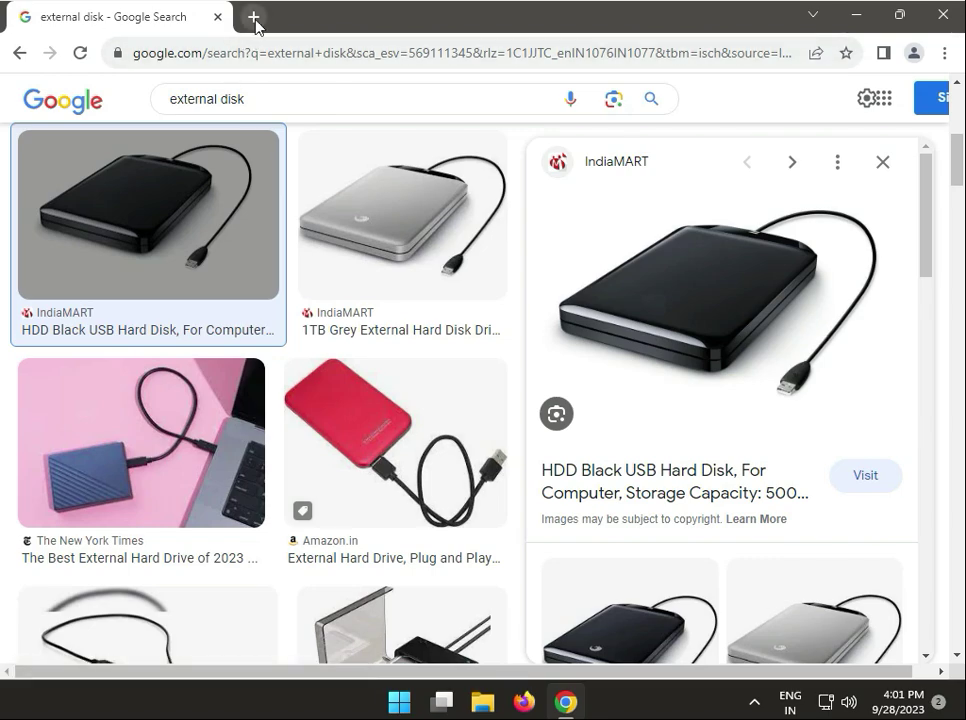
Step: In a new tab search 'cpu cabinet', switch to Images and scroll through the case listings
{"action": "left_click", "coordinate": [256, 16]}
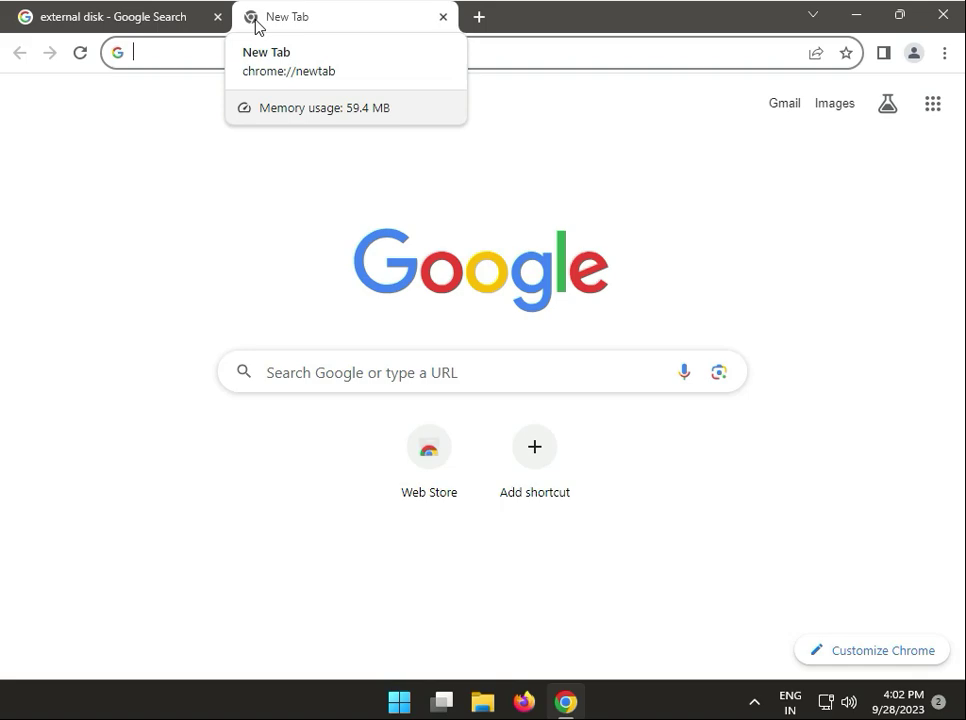
{"action": "type", "text": "cp"}
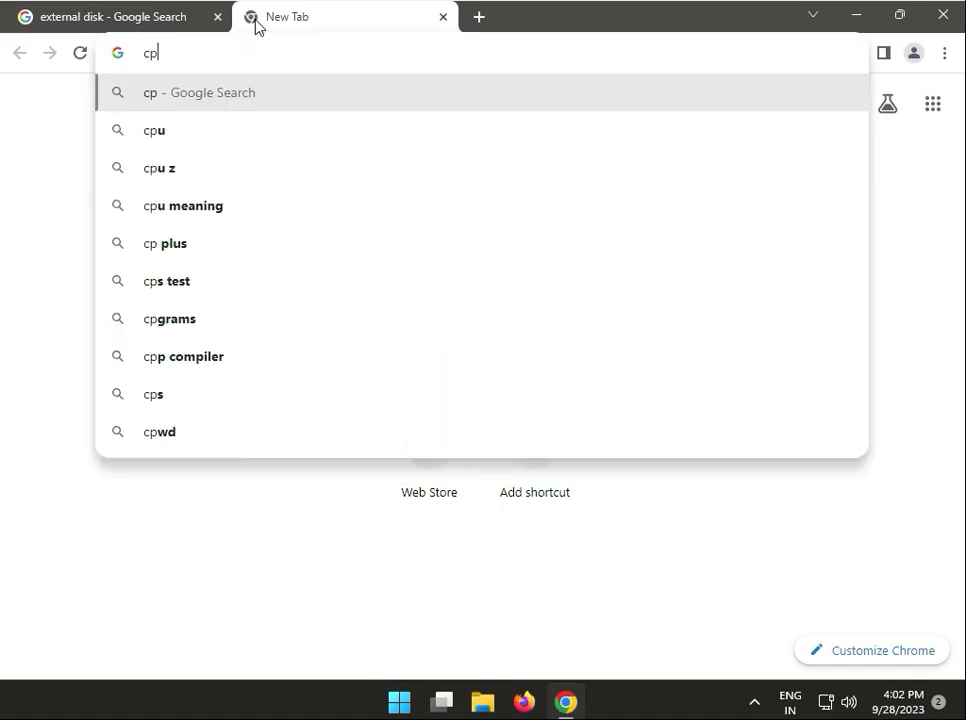
{"action": "type", "text": "u cabinet"}
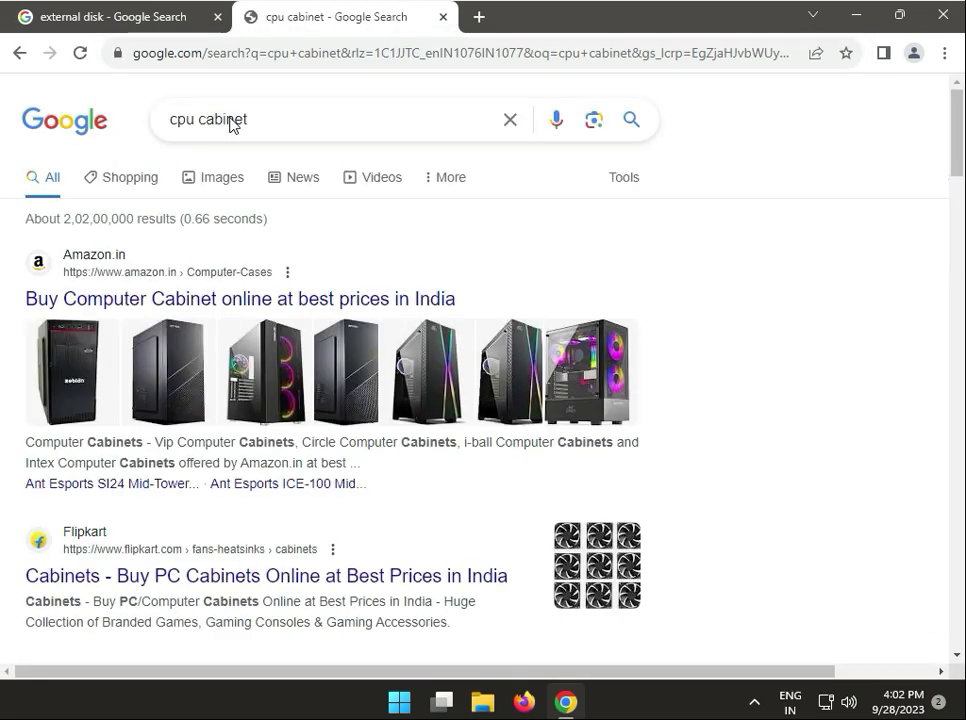
{"action": "left_click", "coordinate": [220, 176]}
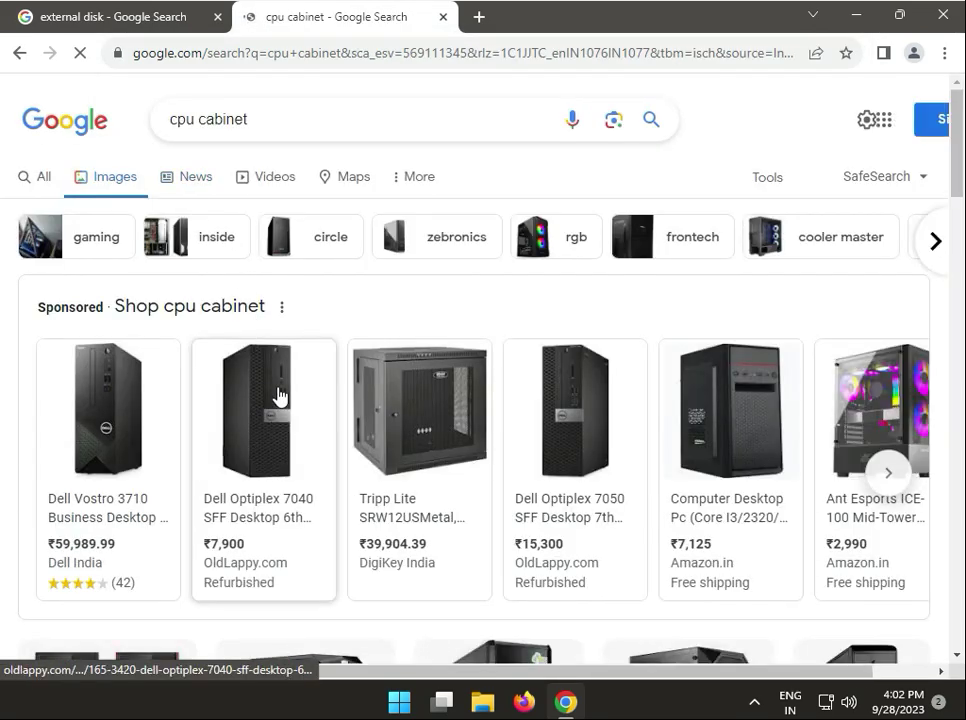
{"action": "mouse_move", "coordinate": [264, 400]}
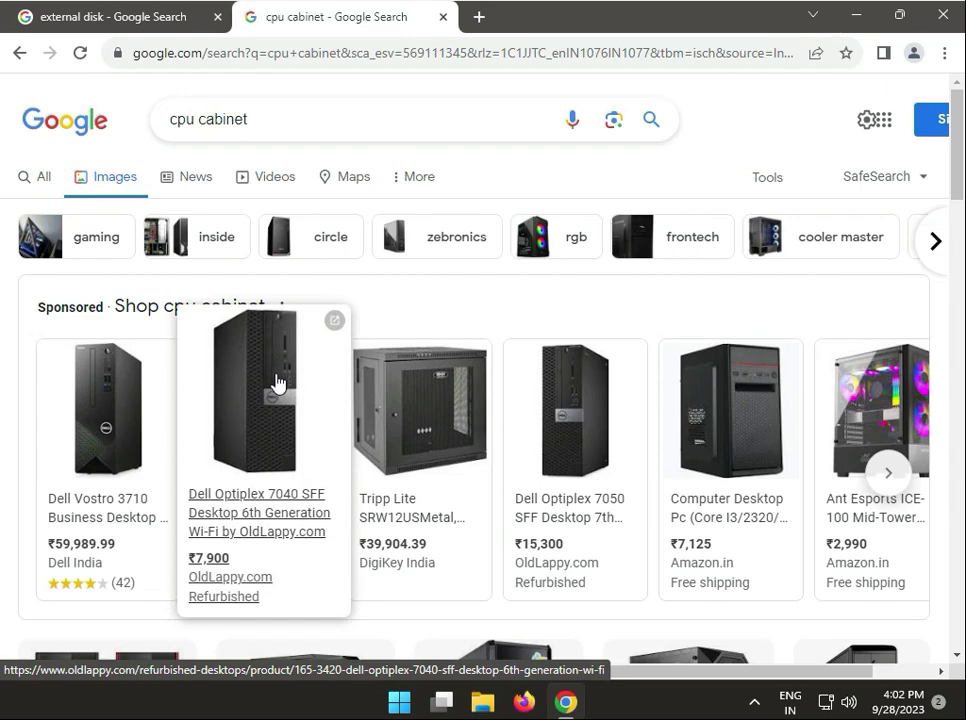
{"action": "scroll", "scroll_direction": "down", "scroll_amount": 3}
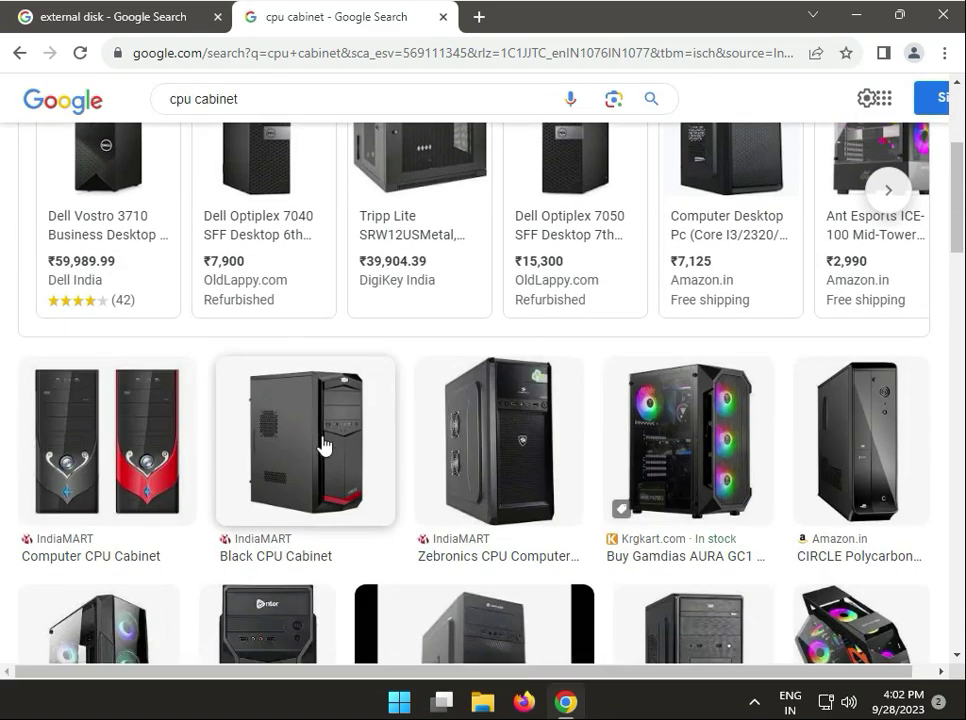
{"action": "scroll", "scroll_direction": "down", "scroll_amount": 3}
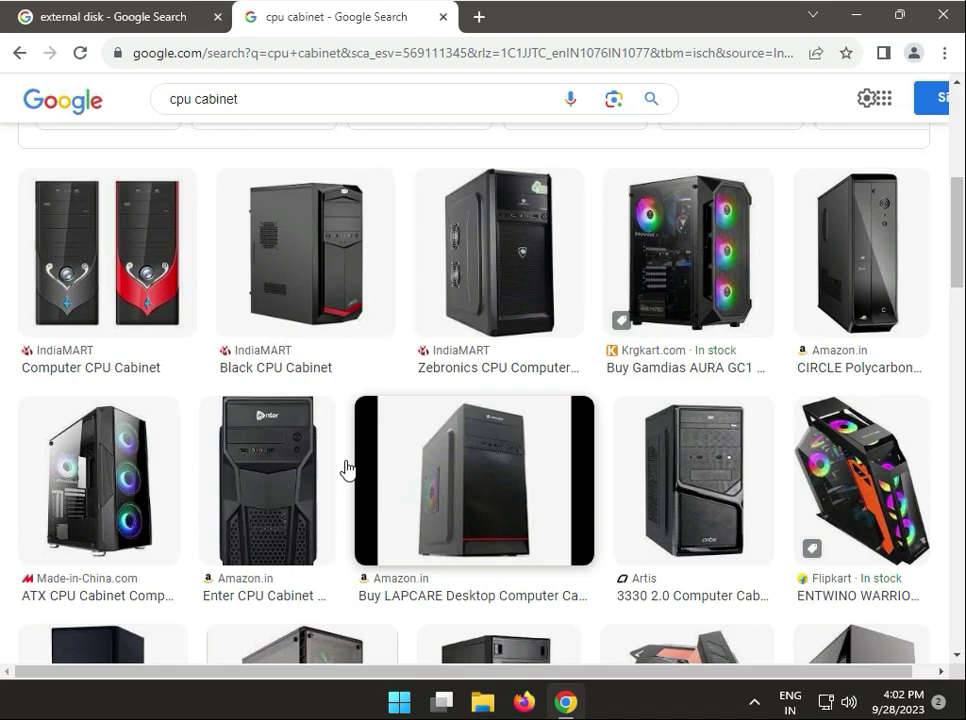
{"action": "mouse_move", "coordinate": [540, 504]}
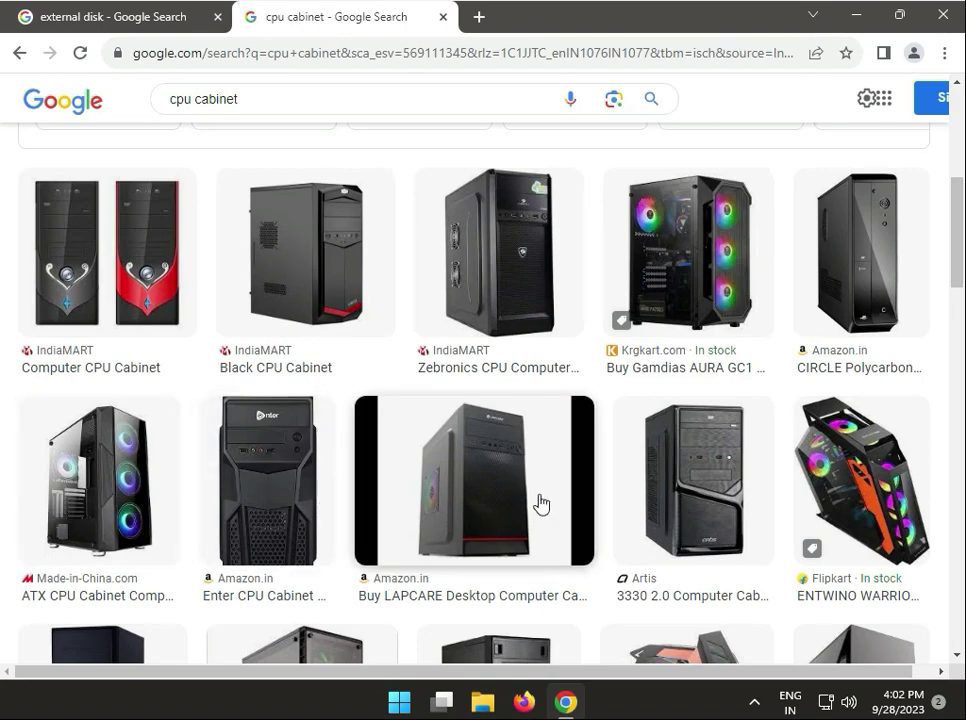
Step: Refine the query to 'cpu cabinet back site' and preview the ClipartPNG computer case back image
{"action": "left_click", "coordinate": [350, 98]}
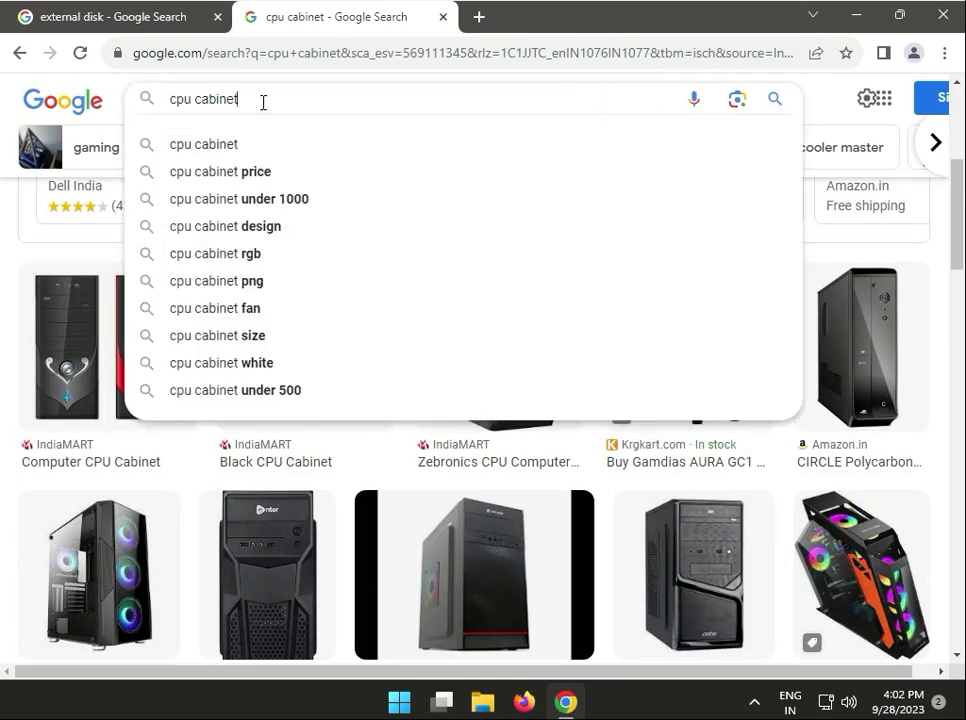
{"action": "type", "text": "back site"}
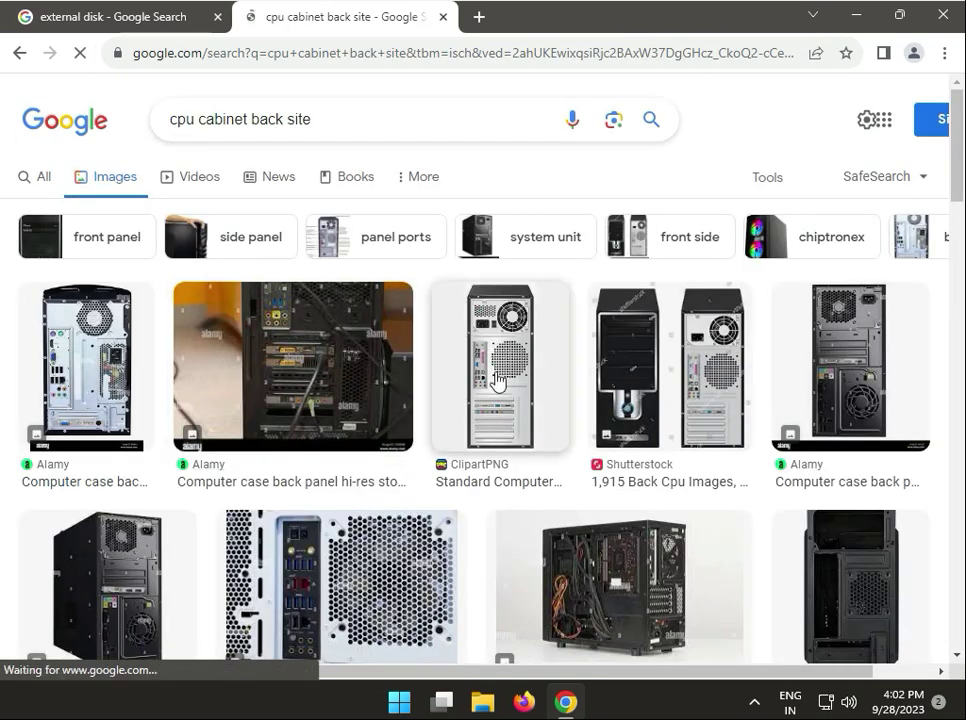
{"action": "left_click", "coordinate": [500, 364]}
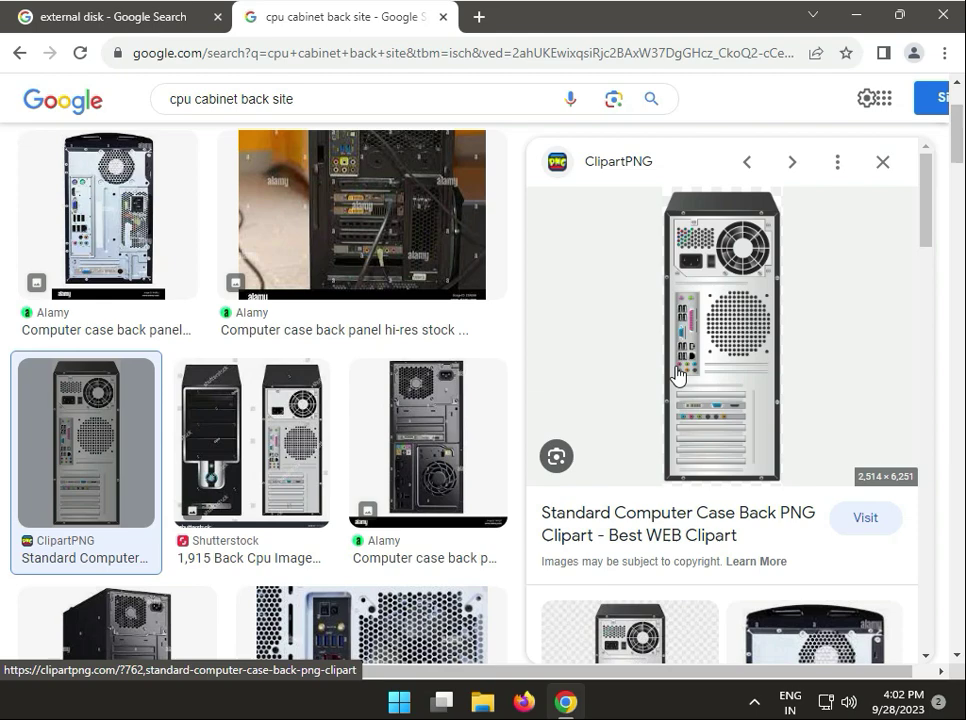
{"action": "mouse_move", "coordinate": [884, 188]}
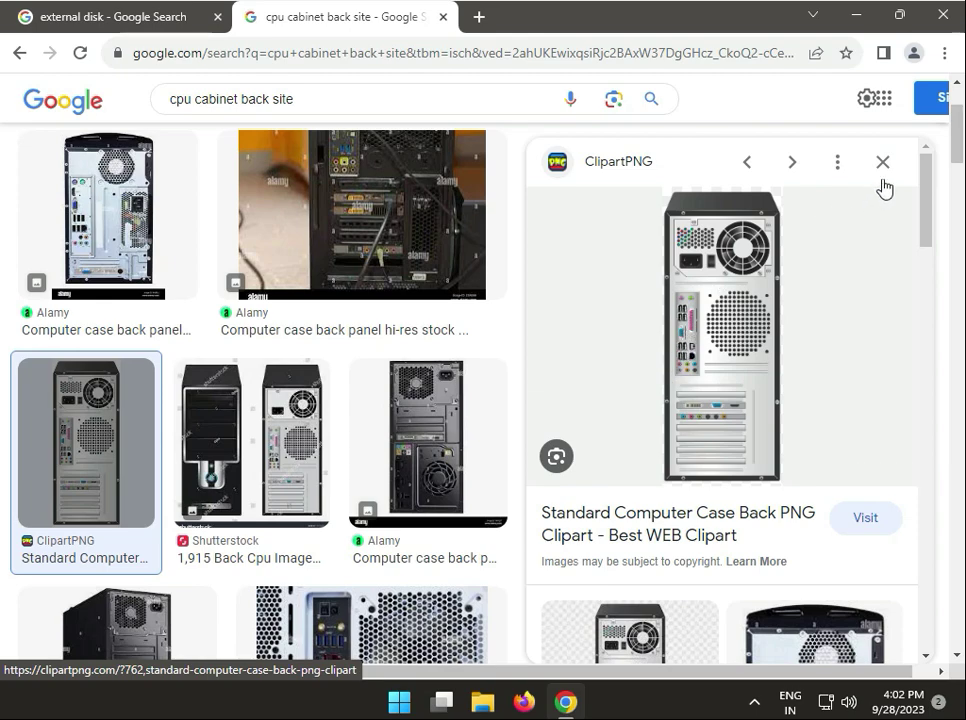
{"action": "mouse_move", "coordinate": [704, 168]}
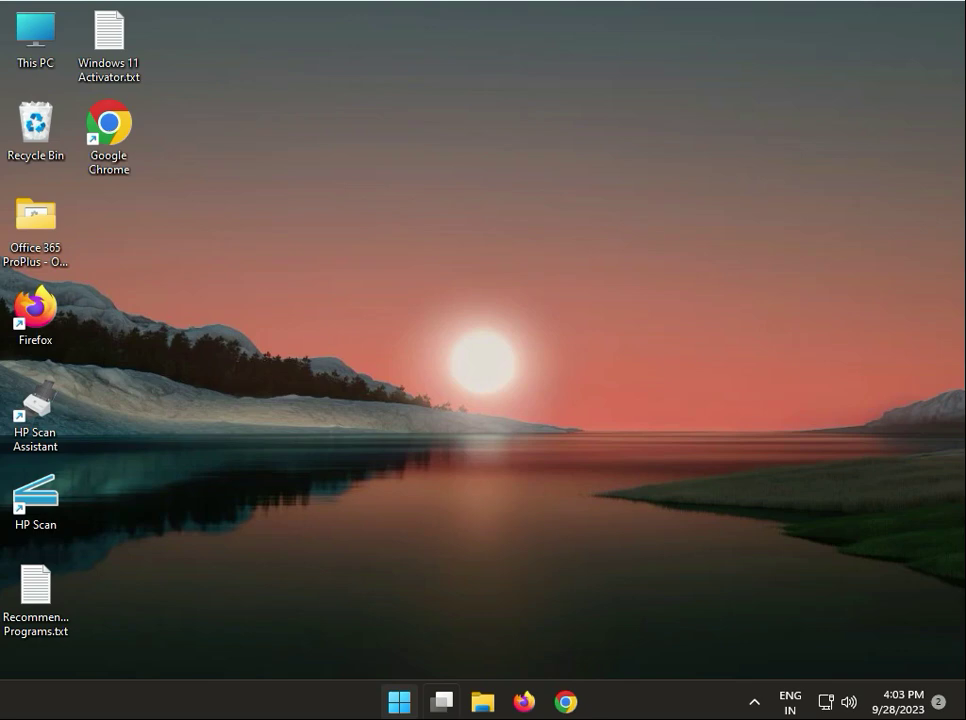
{"action": "mouse_move", "coordinate": [420, 628]}
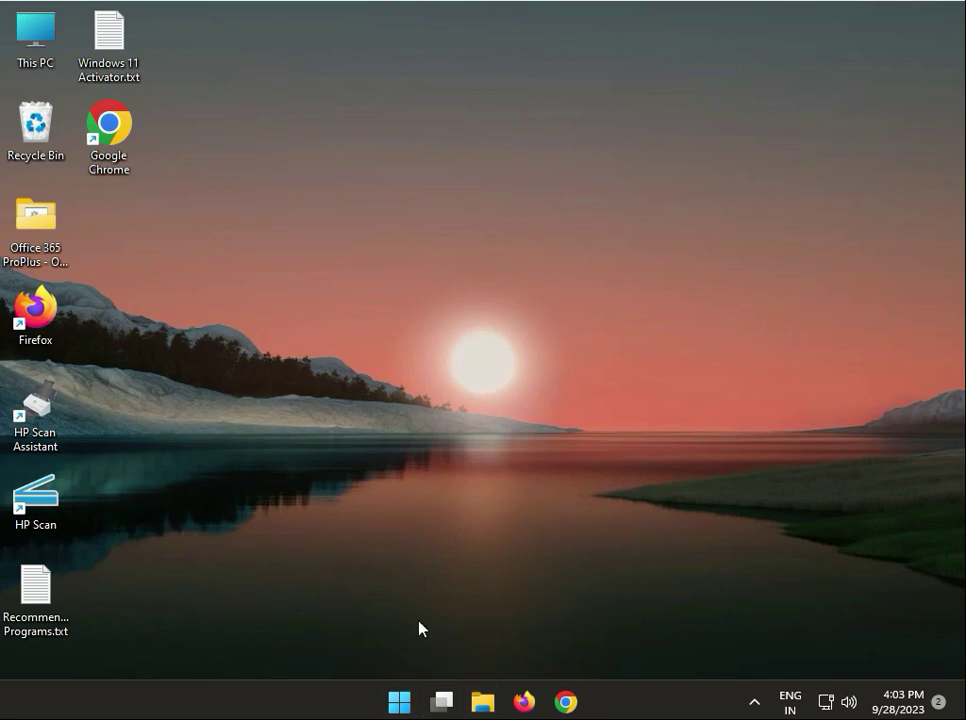
Step: Bring up the Start button's Quick Link menu to reach Device Manager
{"action": "right_click", "coordinate": [400, 700]}
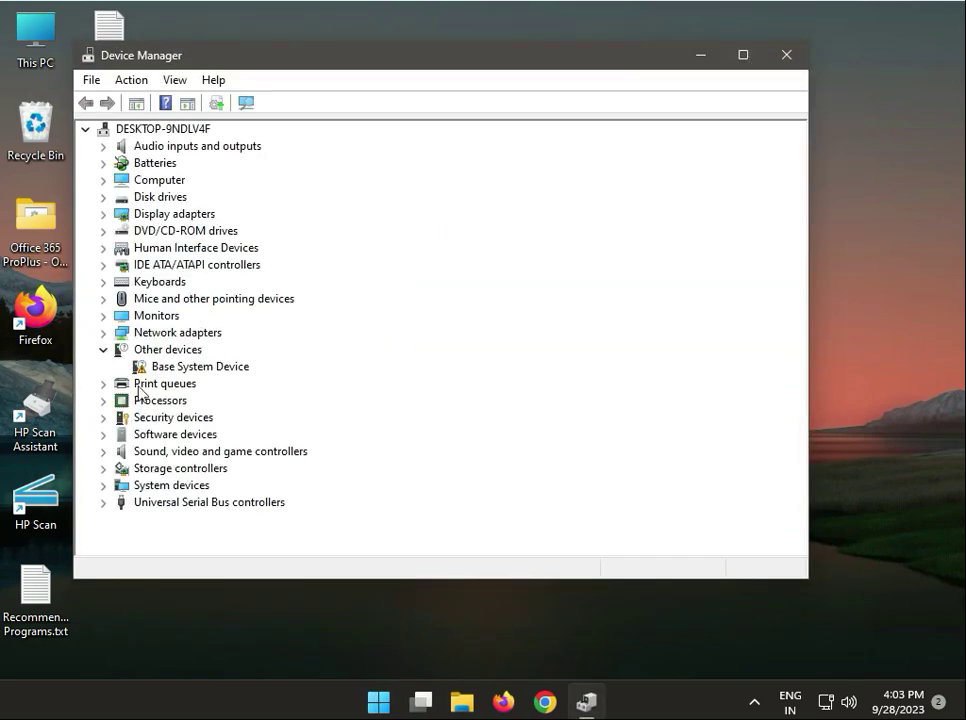
Step: Expand Universal Serial Bus controllers and update the USB Root Hub (USB 3.0) driver, dismissing the already-installed result
{"action": "left_click", "coordinate": [104, 500]}
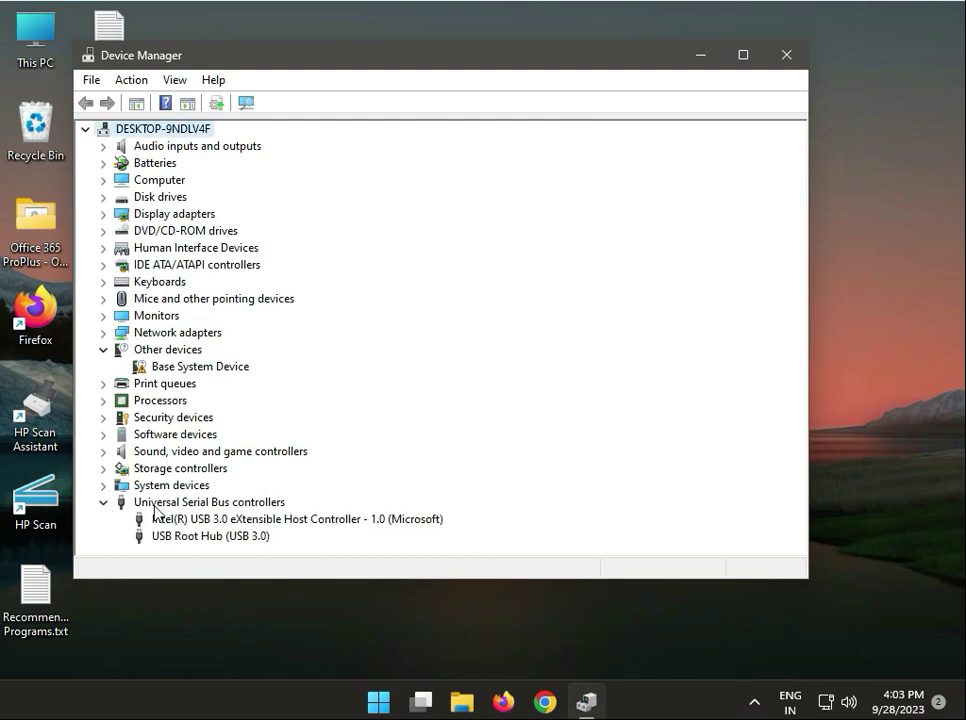
{"action": "mouse_move", "coordinate": [204, 548]}
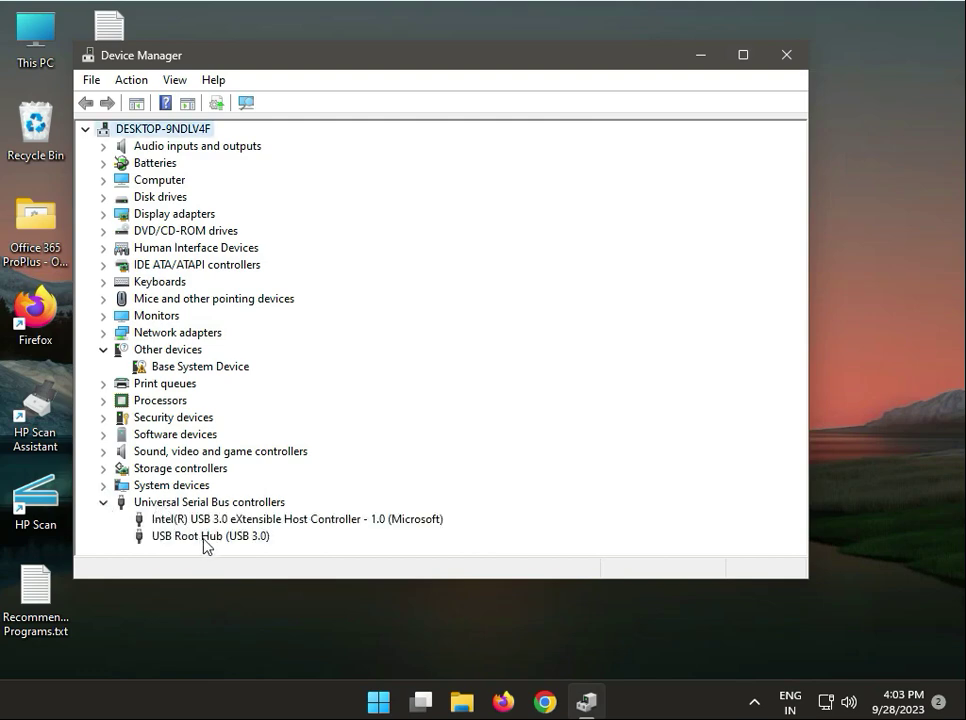
{"action": "right_click", "coordinate": [210, 536]}
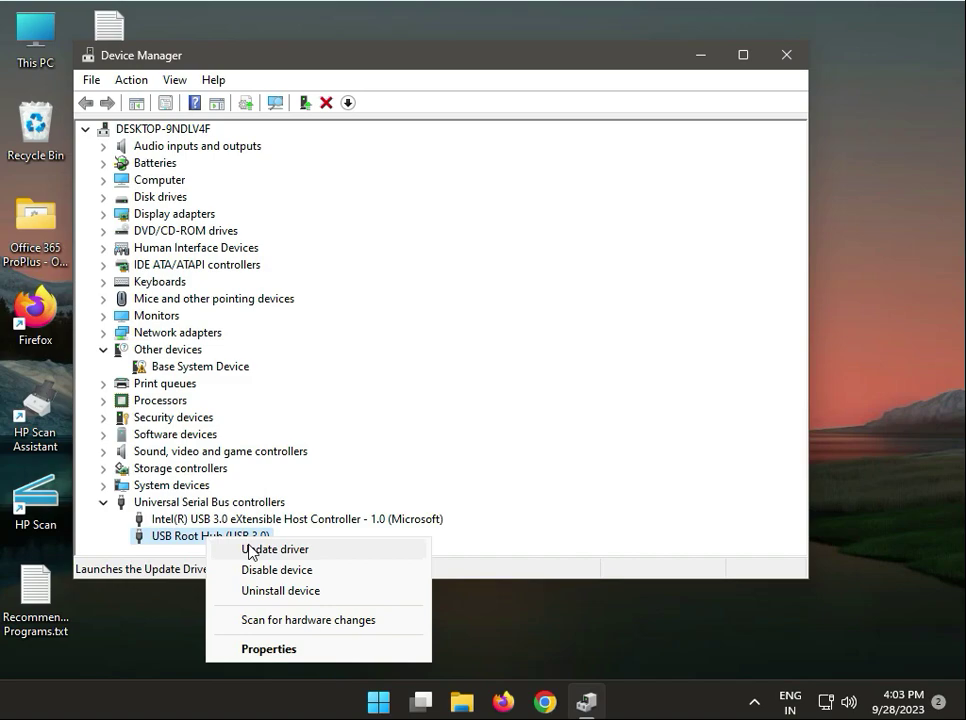
{"action": "left_click", "coordinate": [276, 548]}
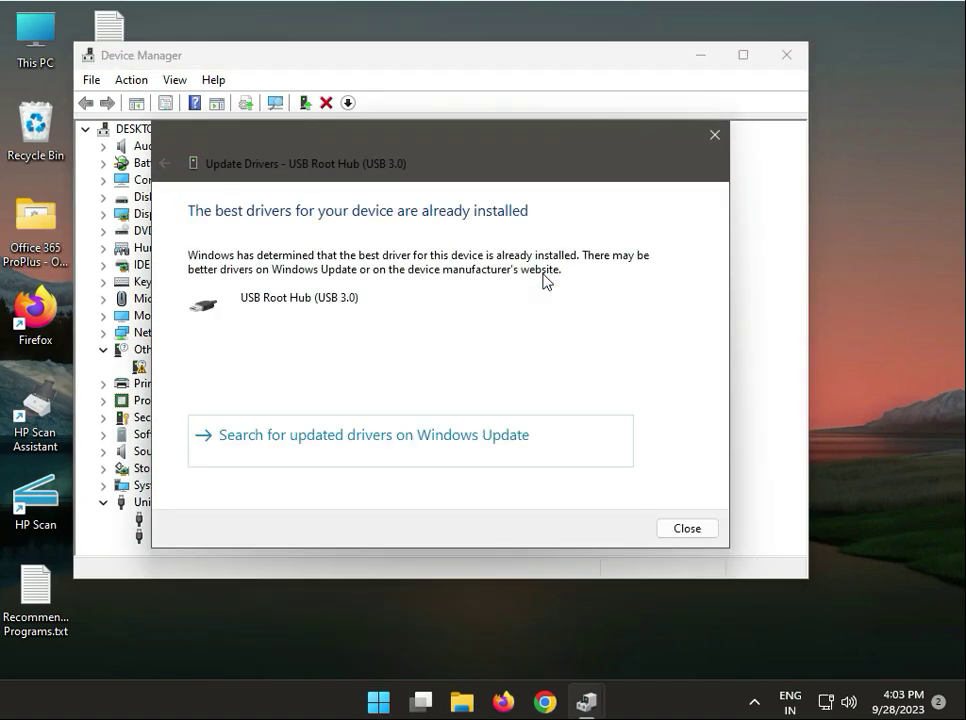
{"action": "left_click", "coordinate": [688, 528]}
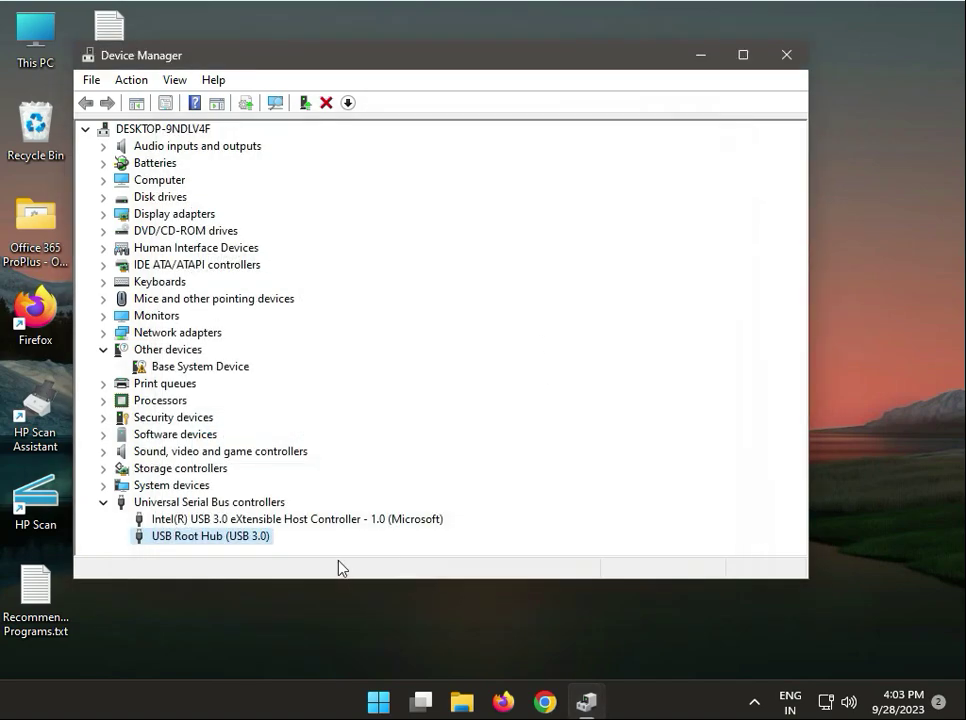
Step: Review the USB Root Hub's other actions, re-expand the USB controllers list, then close Device Manager
{"action": "right_click", "coordinate": [210, 536]}
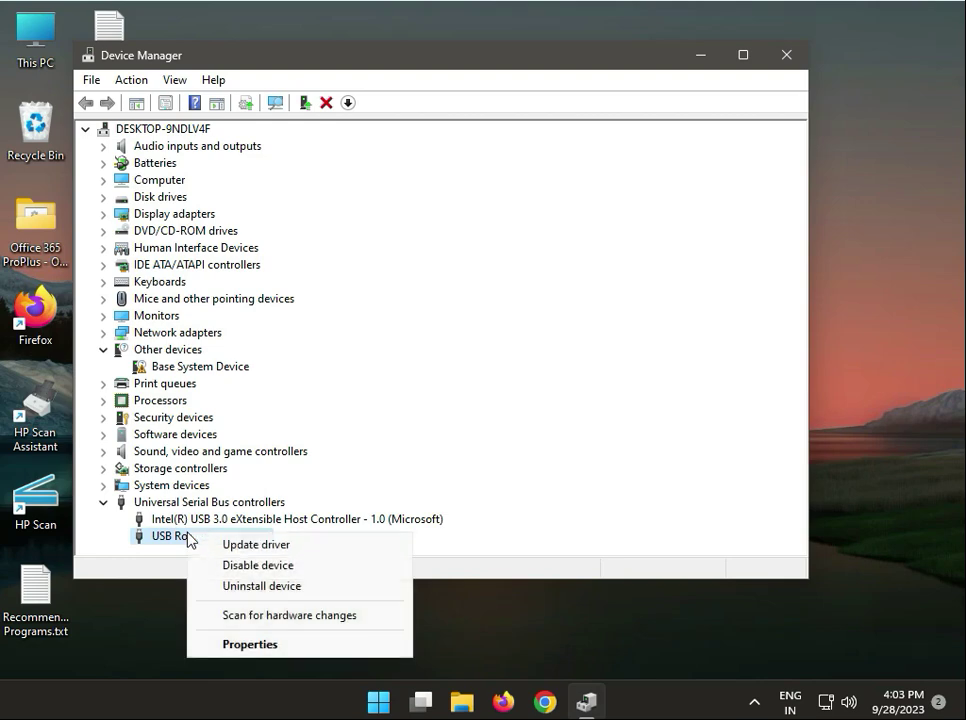
{"action": "left_click", "coordinate": [260, 584]}
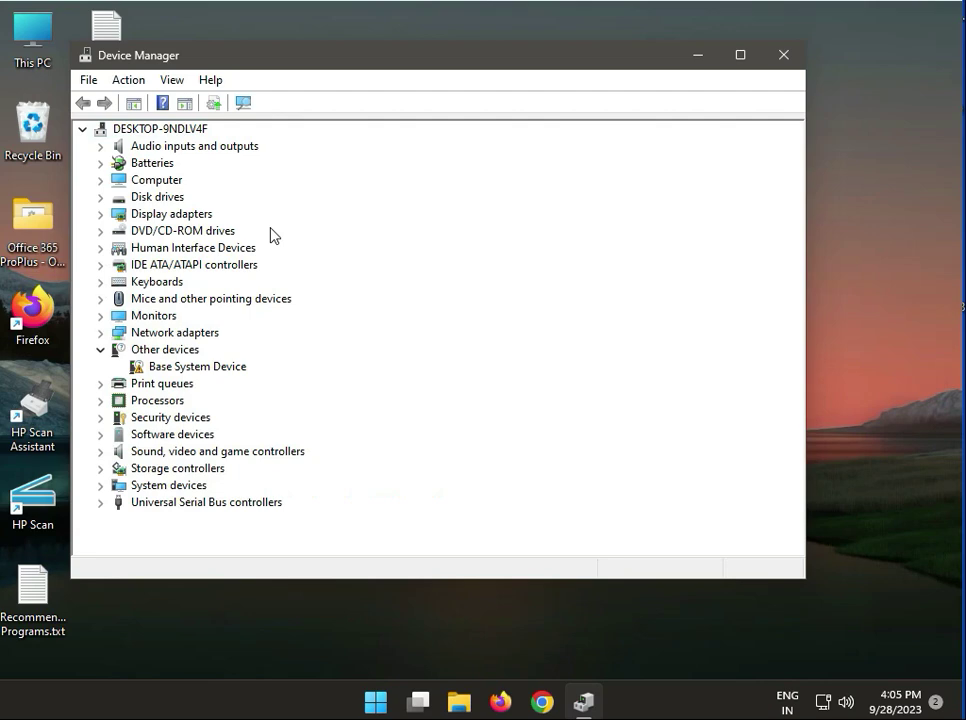
{"action": "left_click", "coordinate": [242, 104]}
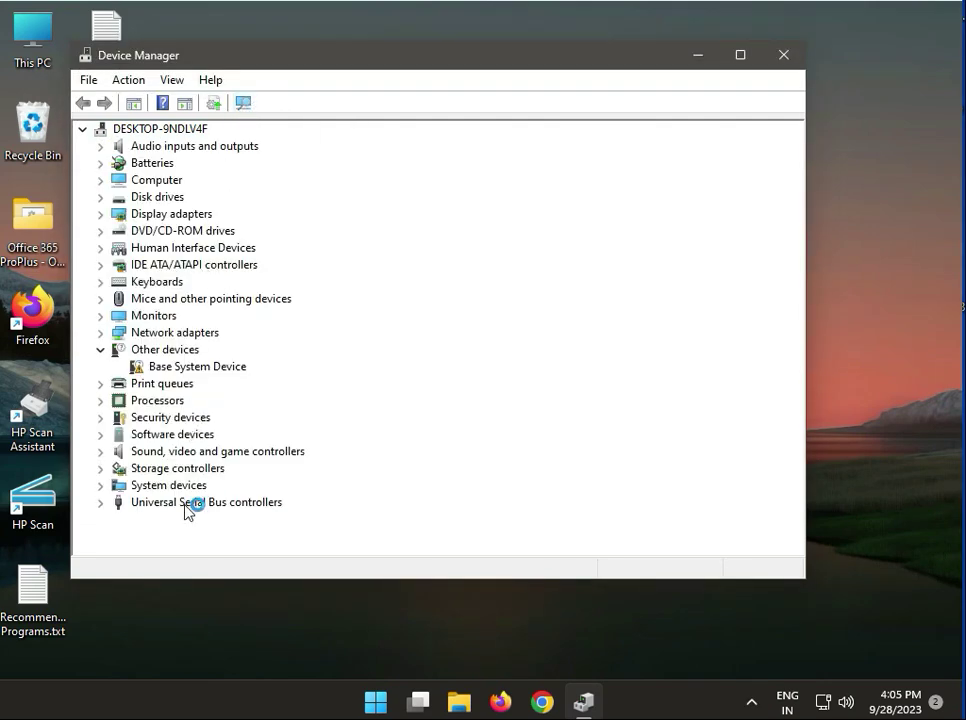
{"action": "left_click", "coordinate": [100, 502]}
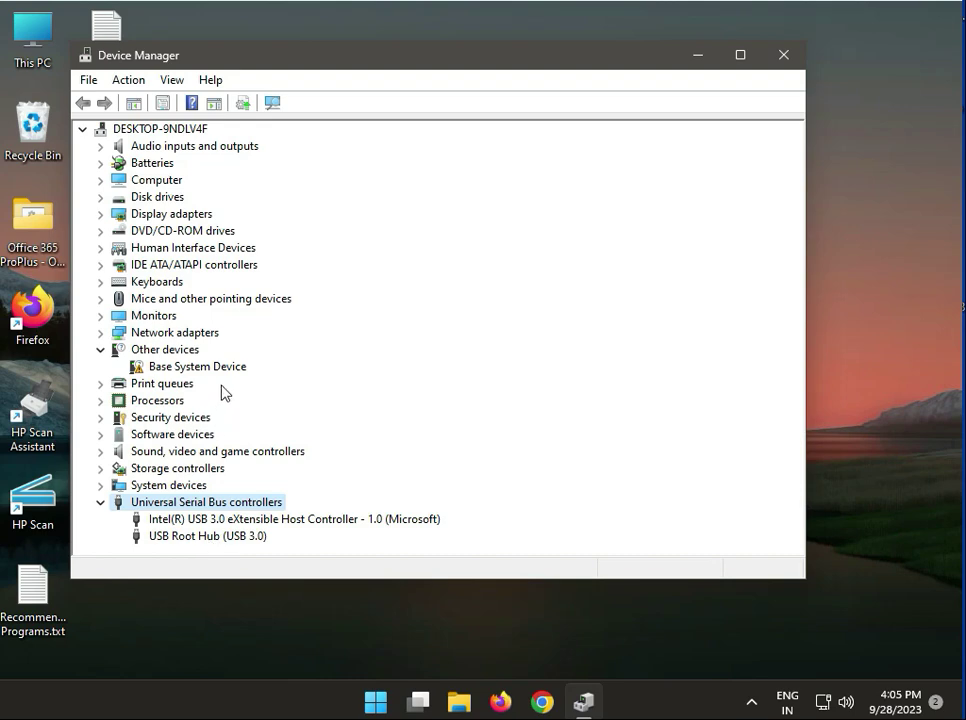
{"action": "mouse_move", "coordinate": [294, 364]}
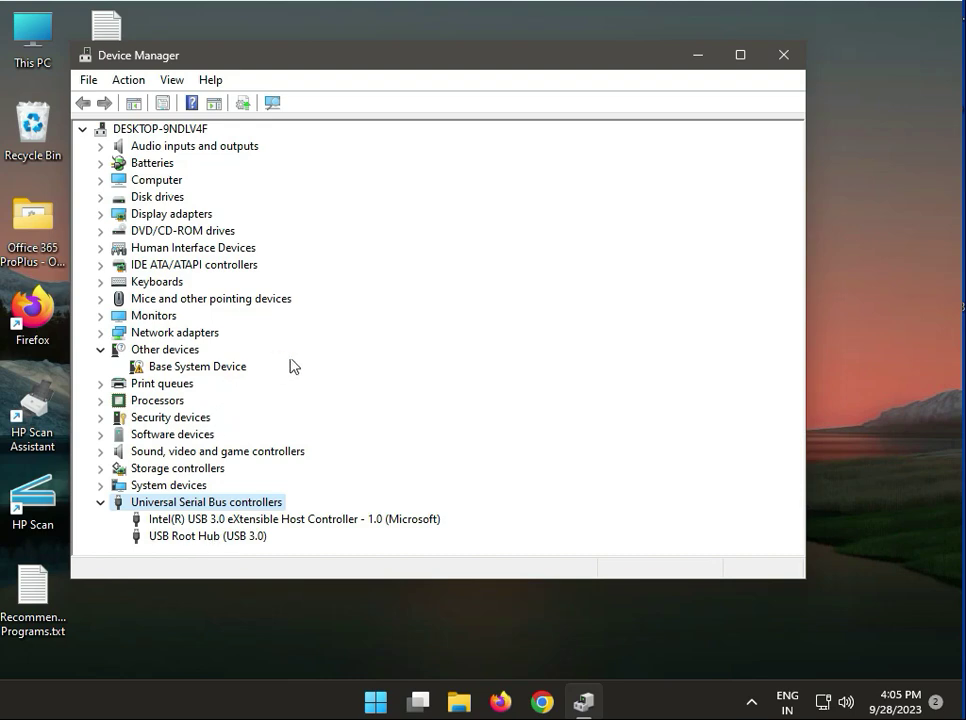
{"action": "mouse_move", "coordinate": [356, 336]}
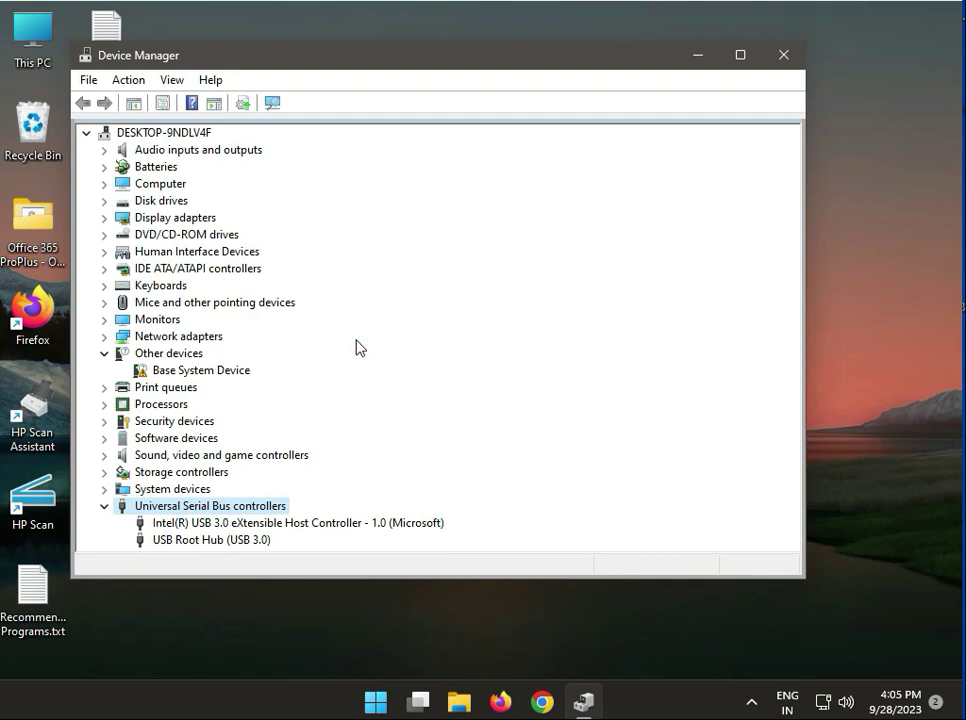
{"action": "mouse_move", "coordinate": [236, 536]}
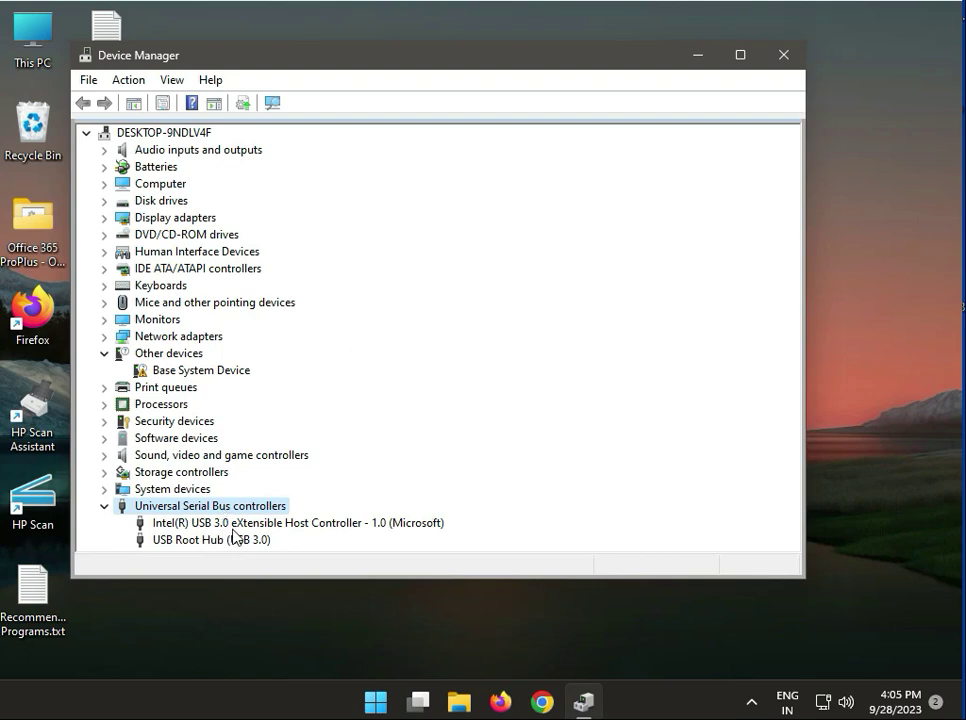
{"action": "mouse_move", "coordinate": [338, 544]}
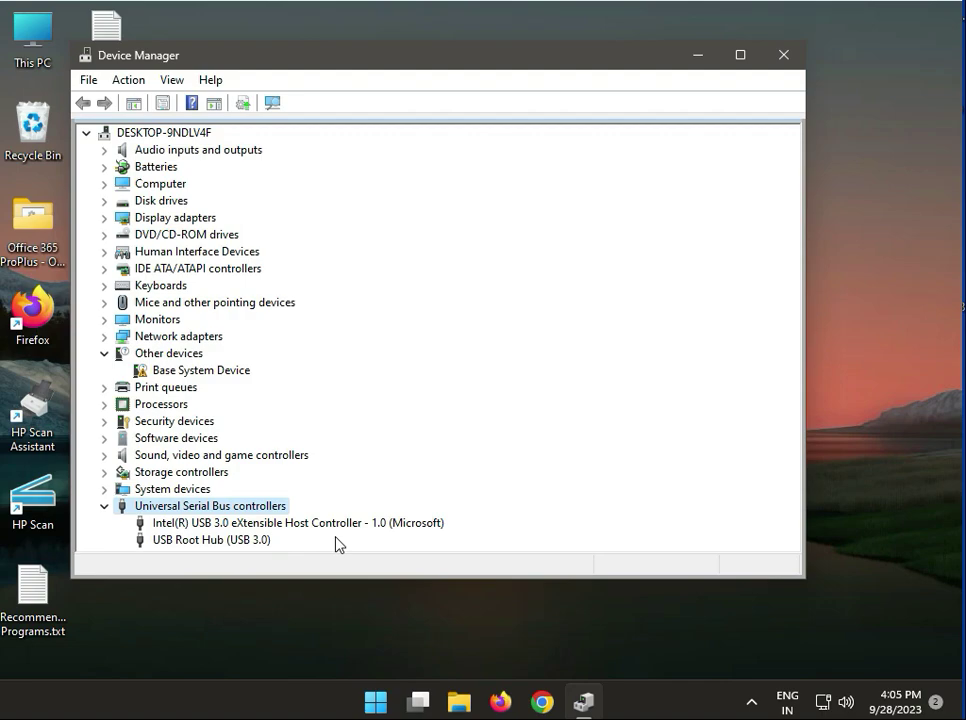
{"action": "left_click", "coordinate": [784, 56]}
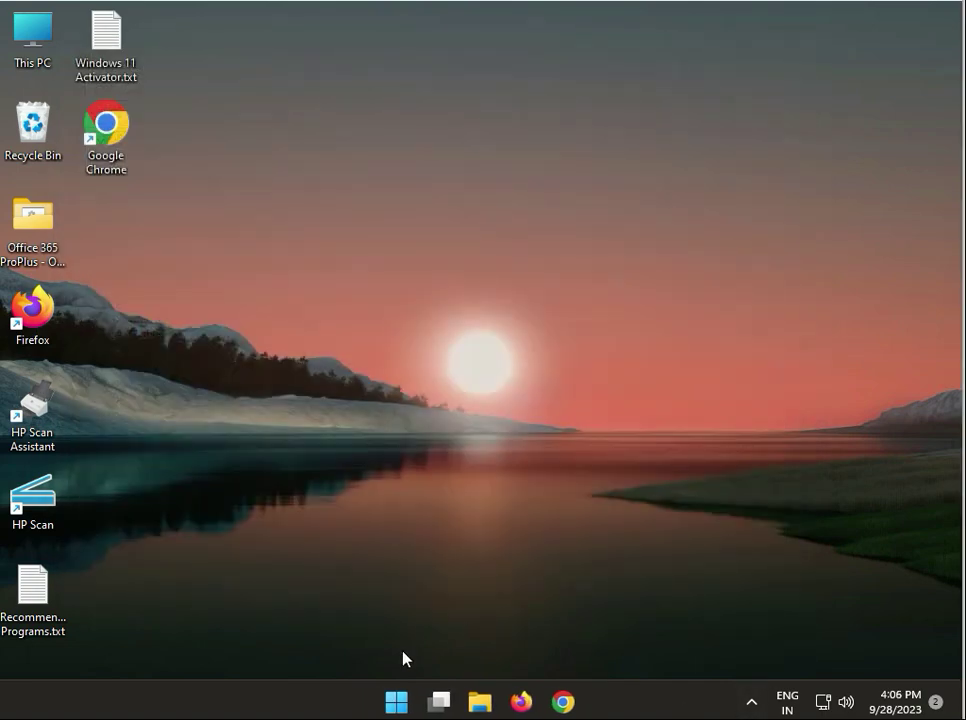
Step: Launch Disk Management from the Quick Link menu, check a volume's options for Disk 0 and CD-ROM, then close it
{"action": "right_click", "coordinate": [396, 700]}
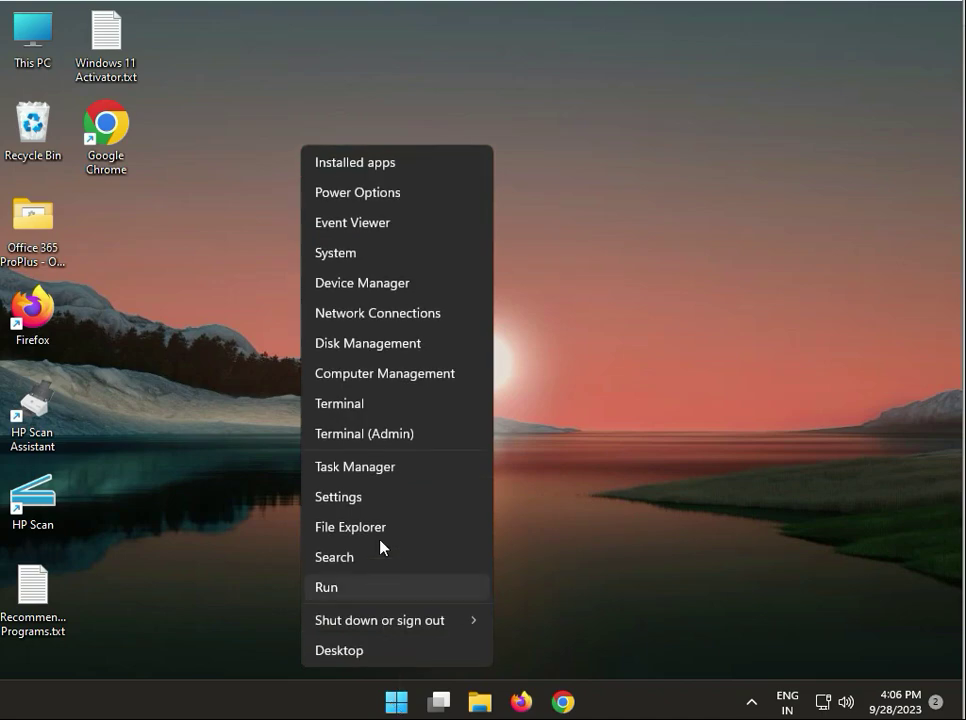
{"action": "mouse_move", "coordinate": [368, 344]}
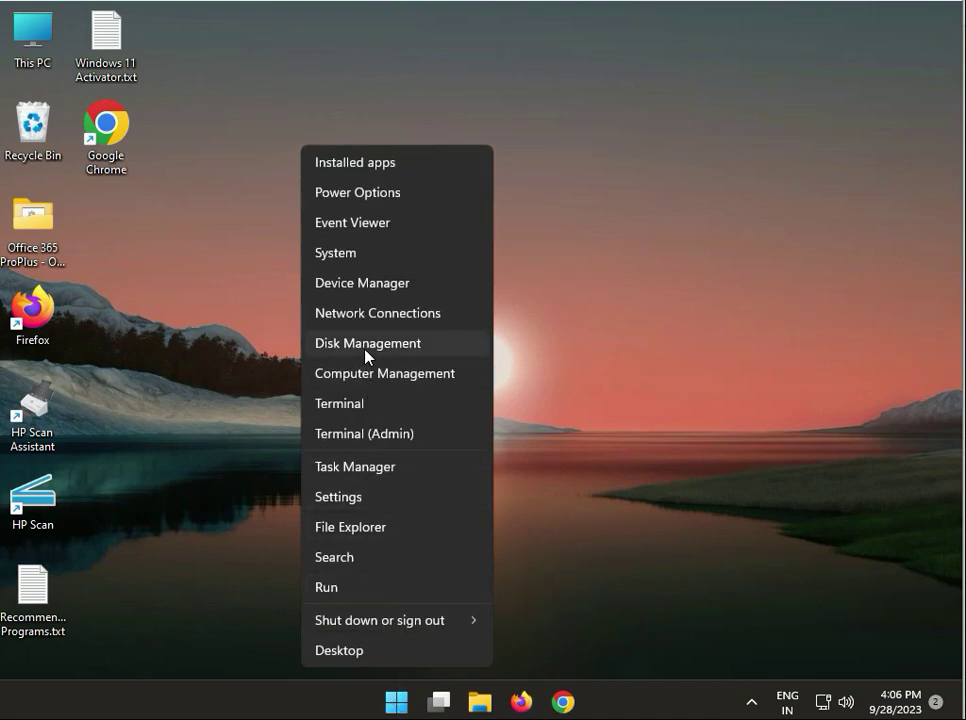
{"action": "left_click", "coordinate": [368, 344]}
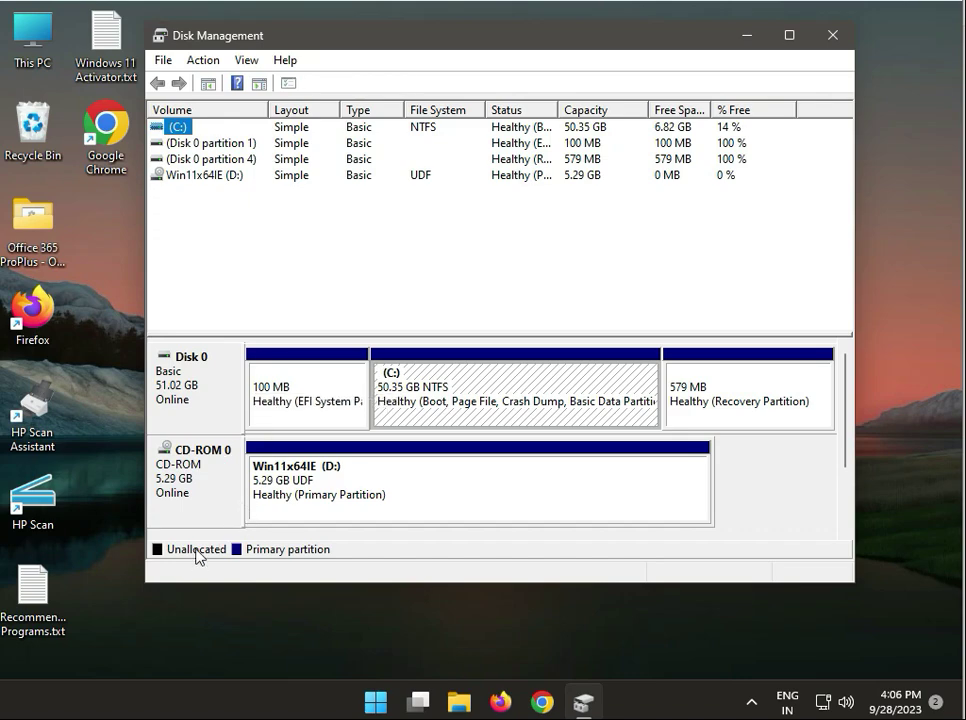
{"action": "right_click", "coordinate": [500, 390]}
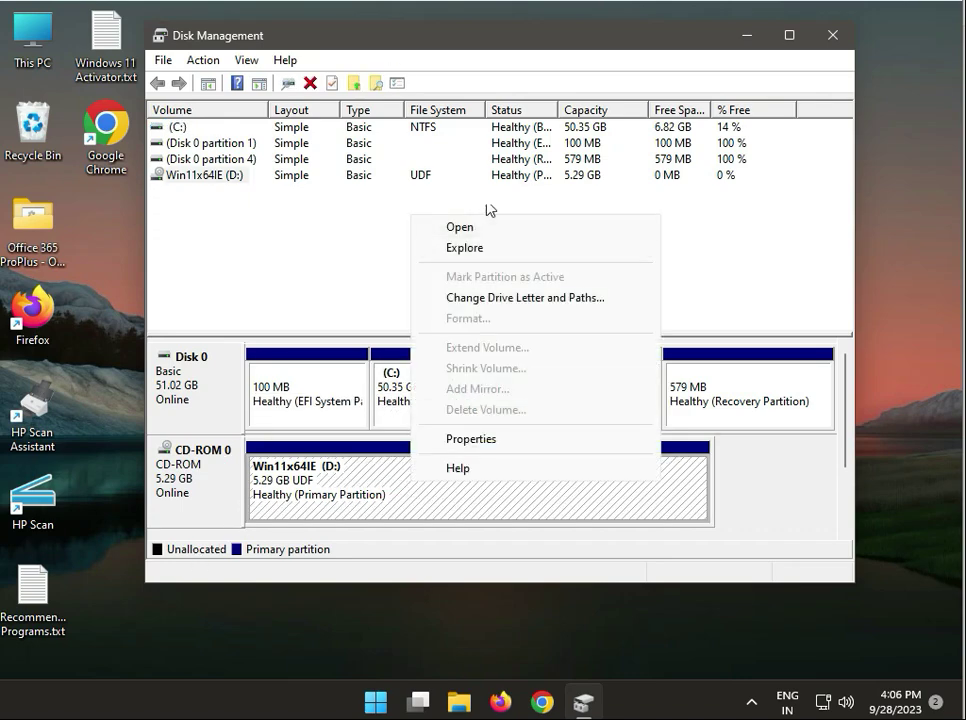
{"action": "left_click", "coordinate": [488, 236]}
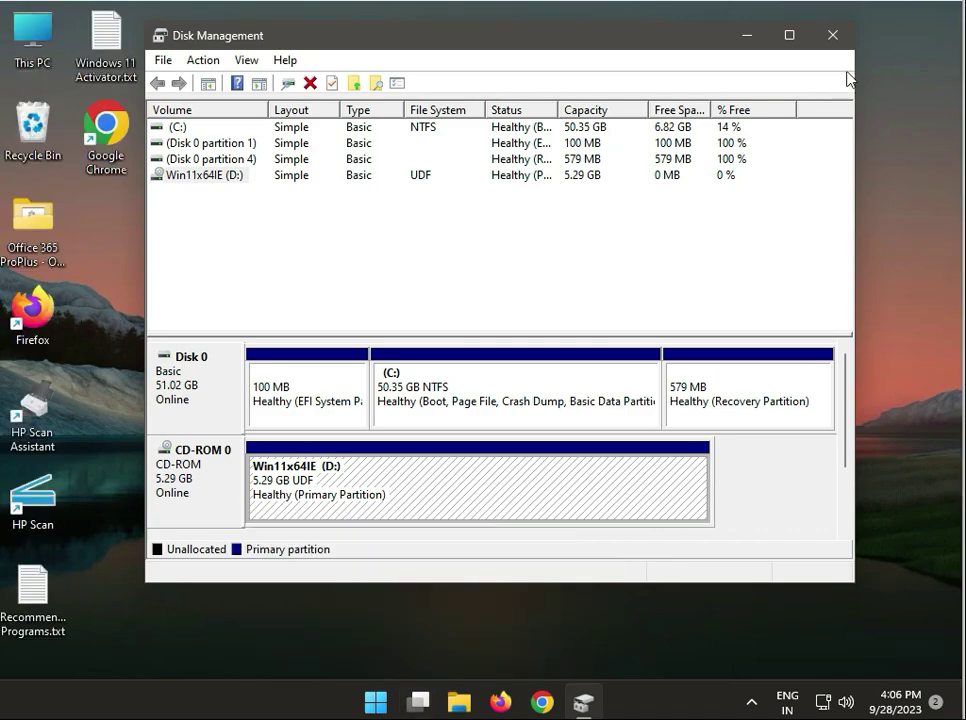
{"action": "left_click", "coordinate": [832, 36]}
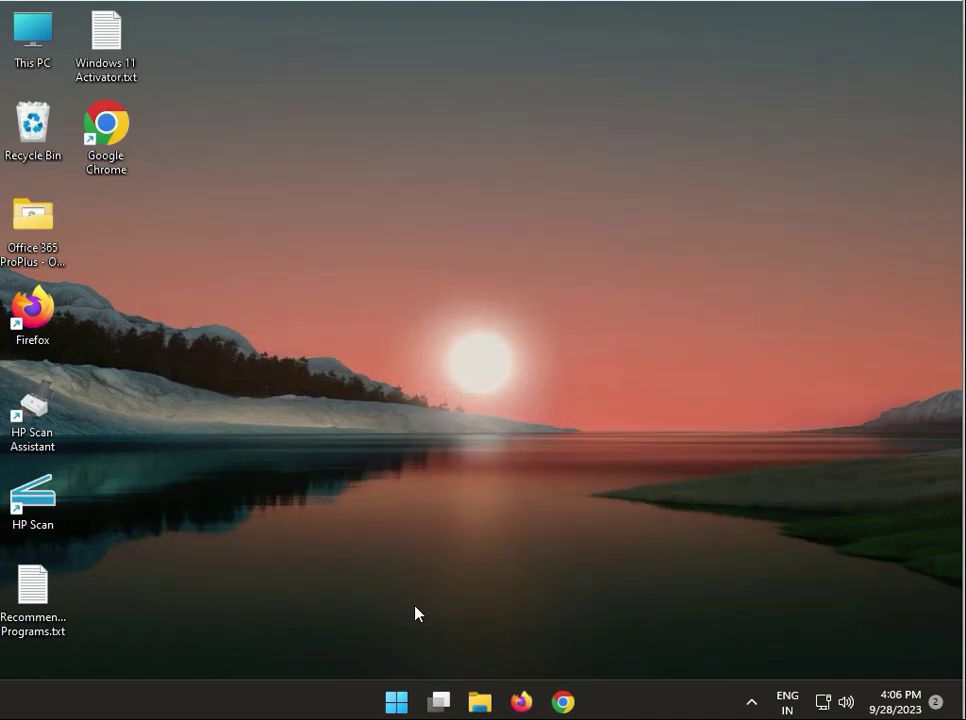
Step: Go from Start to Settings and the Windows Update page listing the 2023-09 cumulative updates
{"action": "left_click", "coordinate": [396, 700]}
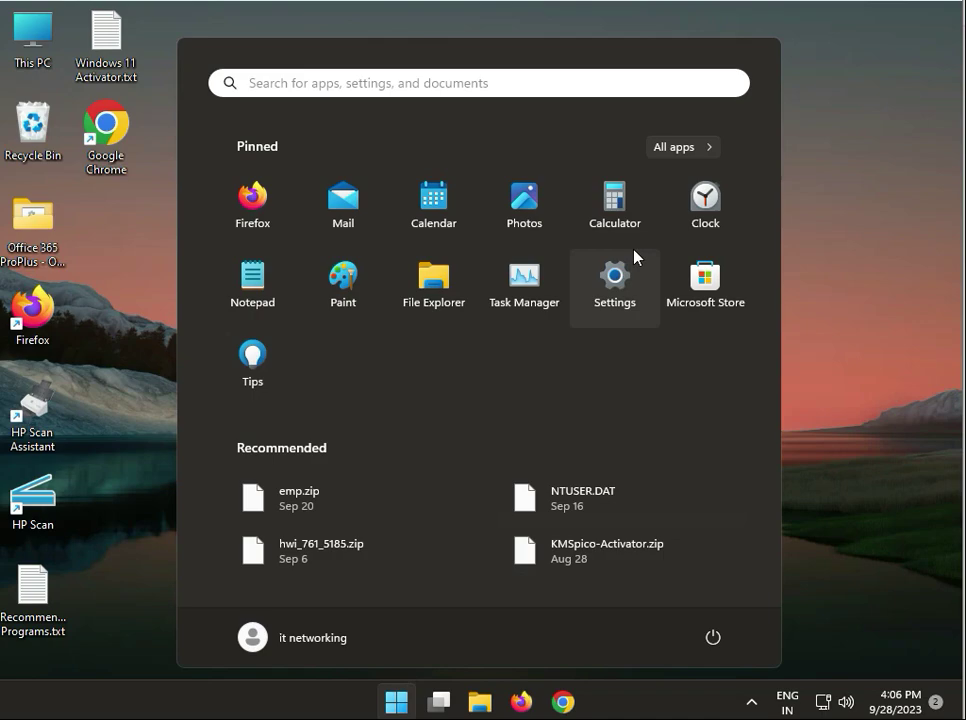
{"action": "left_click", "coordinate": [614, 272]}
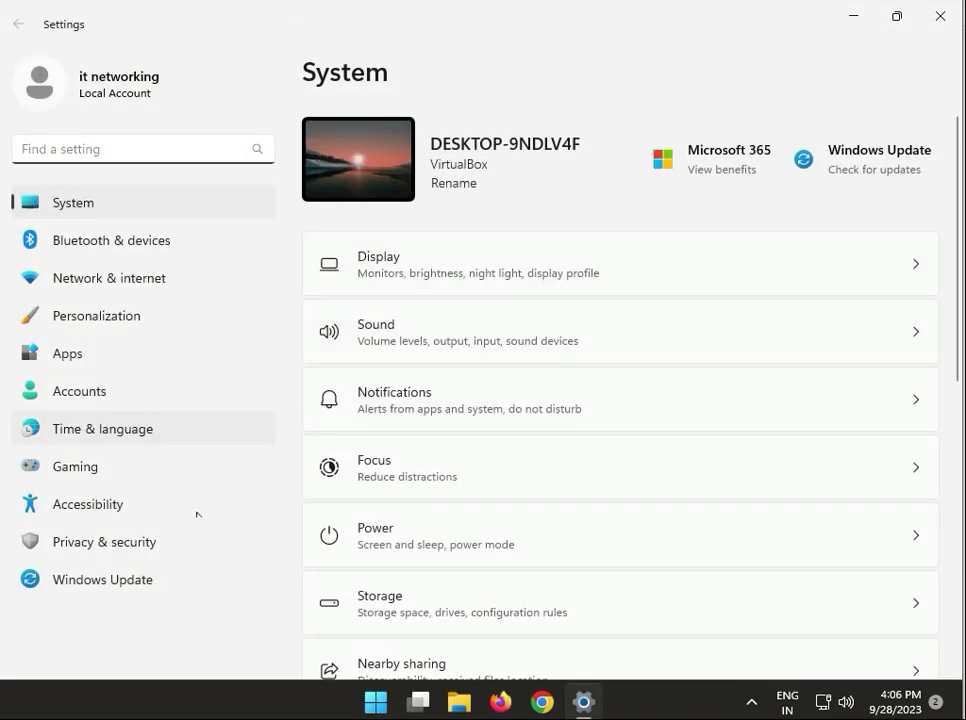
{"action": "left_click", "coordinate": [102, 580]}
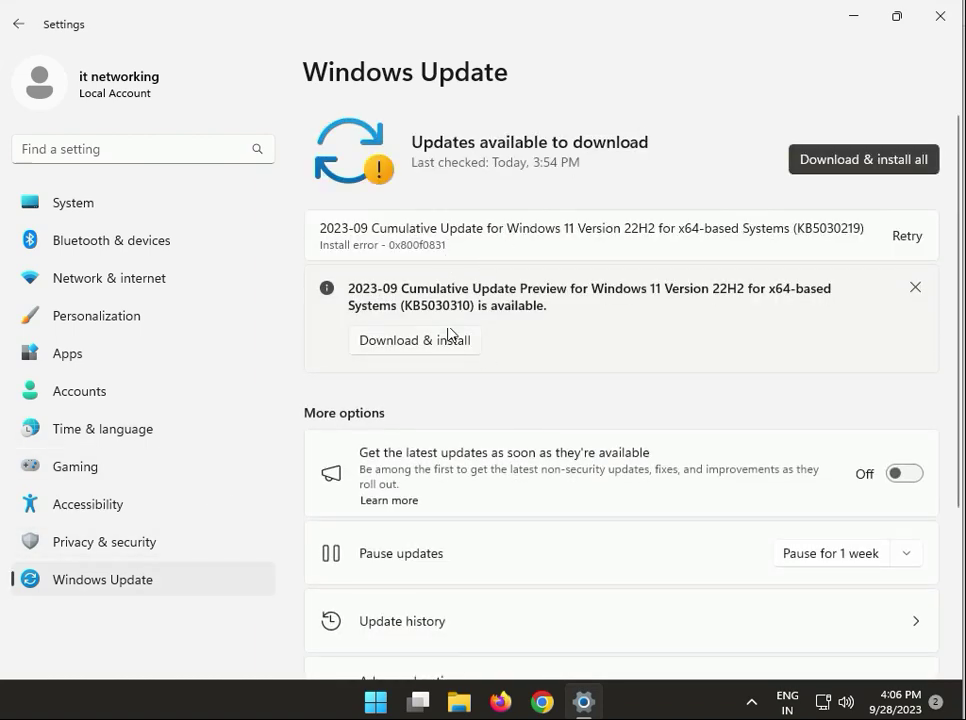
{"action": "mouse_move", "coordinate": [416, 336]}
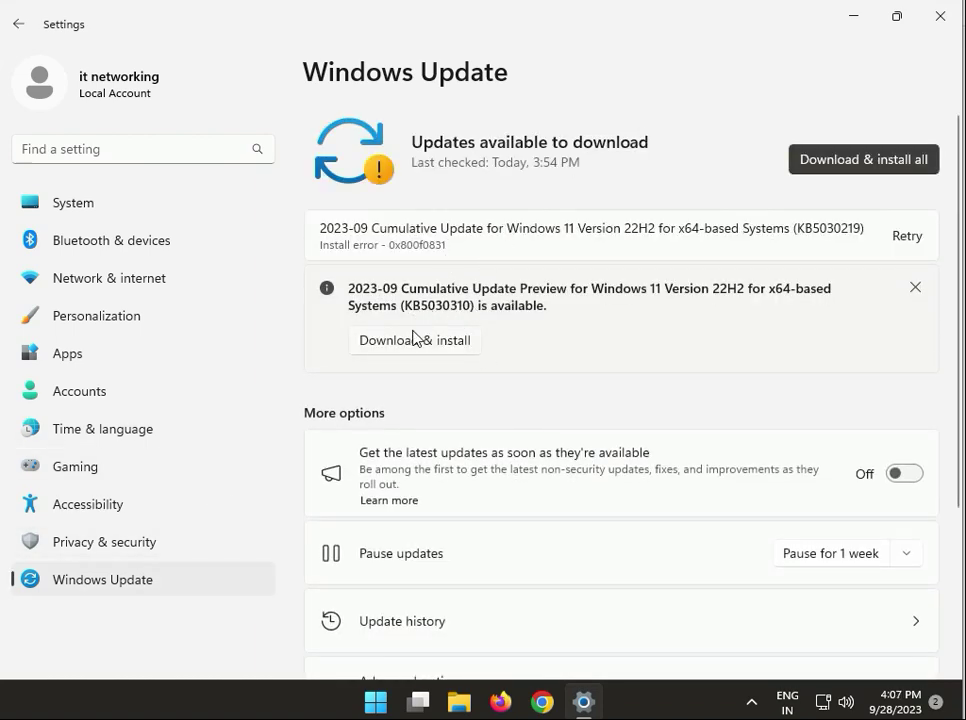
Step: Start Download & install on the preview update, choosing Not now for getting updates early
{"action": "left_click", "coordinate": [904, 472]}
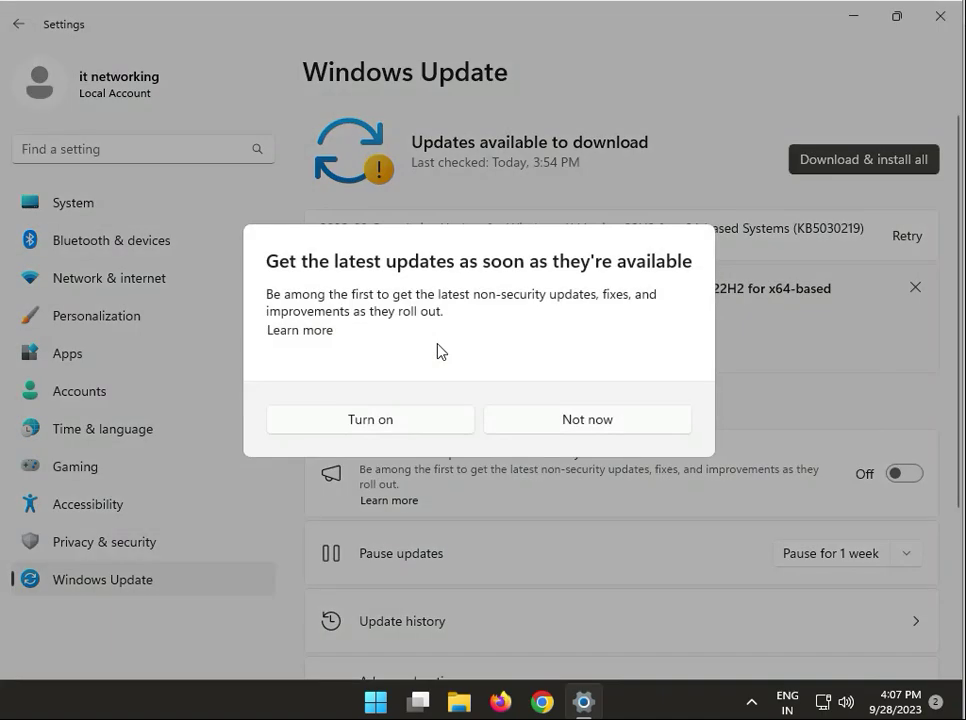
{"action": "left_click", "coordinate": [588, 420]}
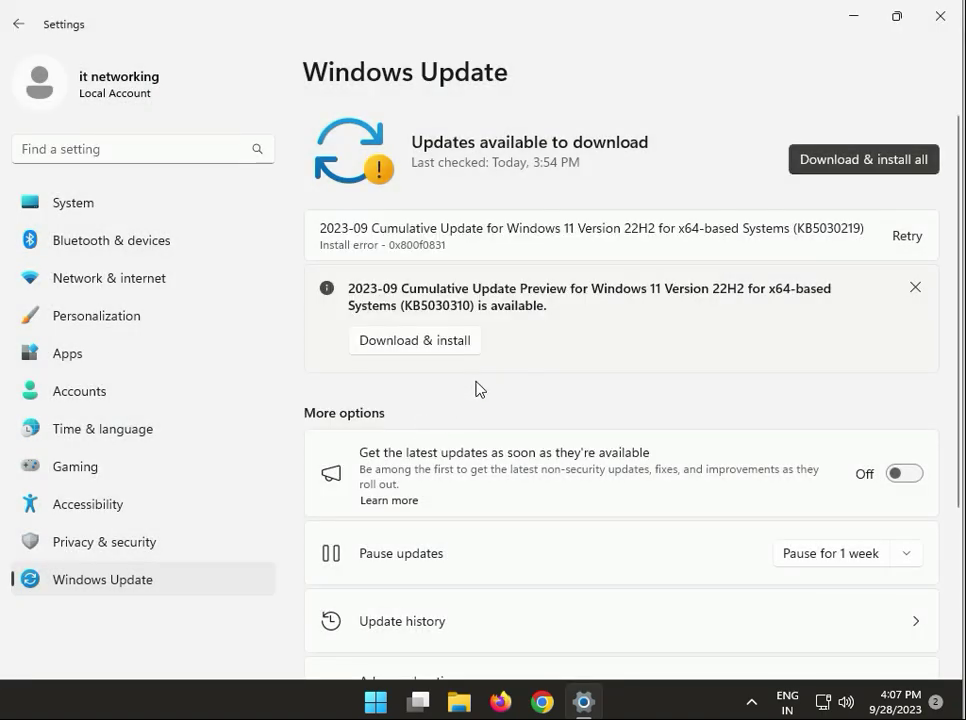
{"action": "left_click", "coordinate": [904, 472]}
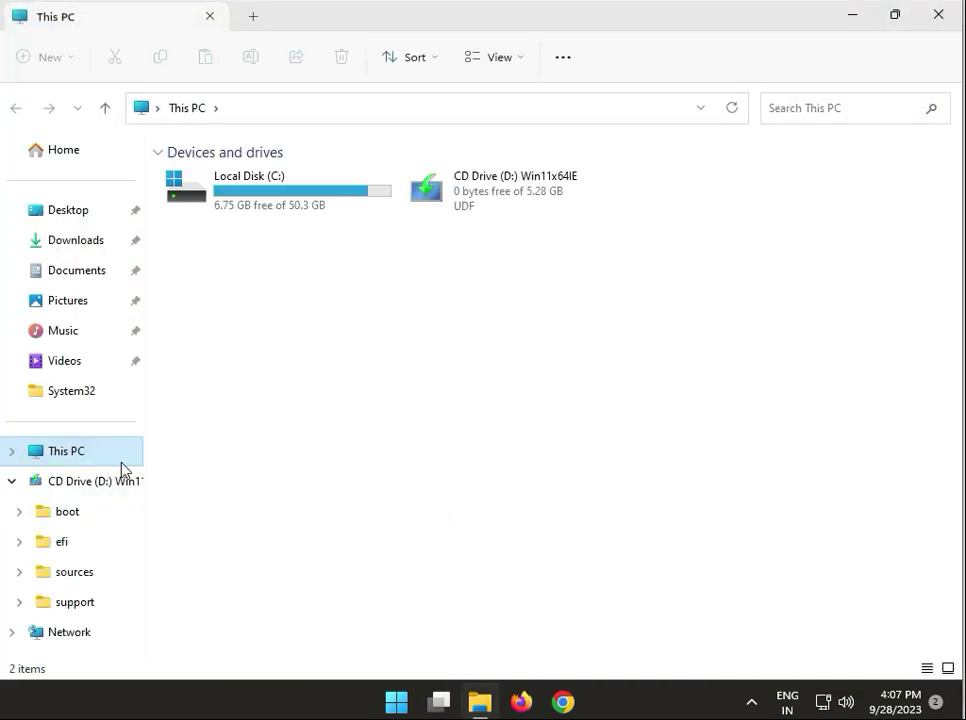
Step: Check This PC shows only Local Disk (C:) and the CD drive, then bring Chrome back up
{"action": "left_click", "coordinate": [440, 700]}
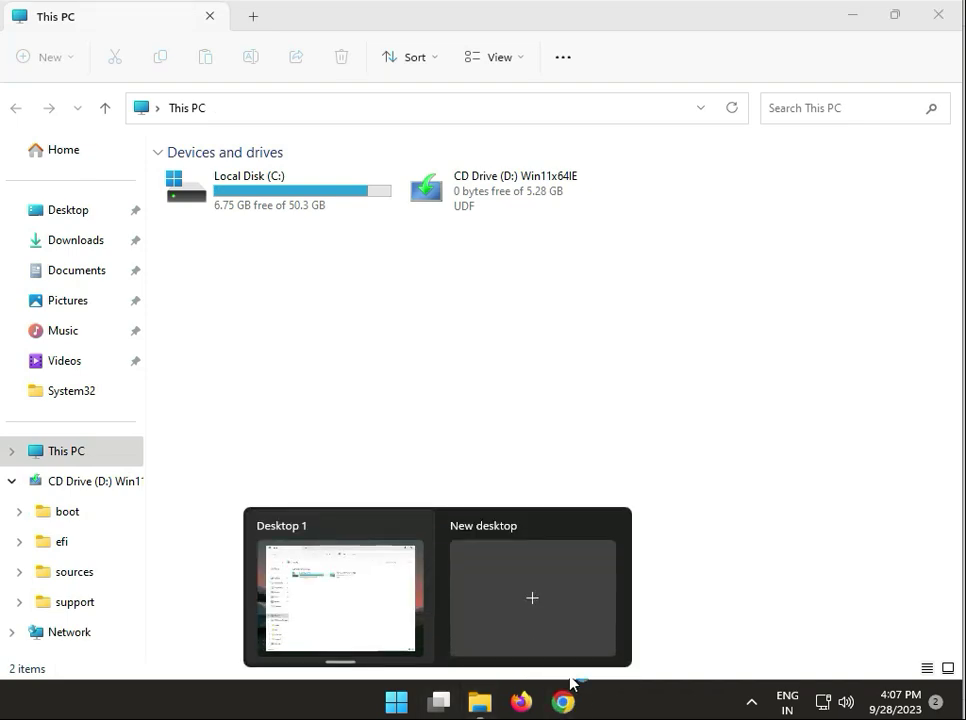
{"action": "left_click", "coordinate": [562, 700]}
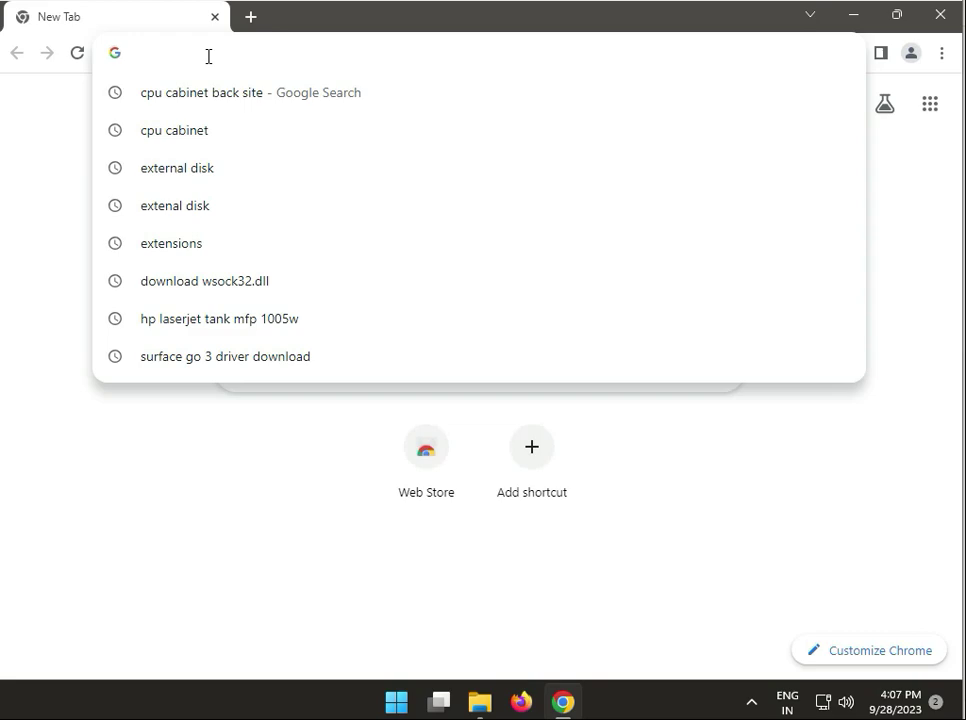
Step: Pick 'external disk' from past searches, view image results and enlarge the black IndiaMART USB hard disk
{"action": "left_click", "coordinate": [176, 168]}
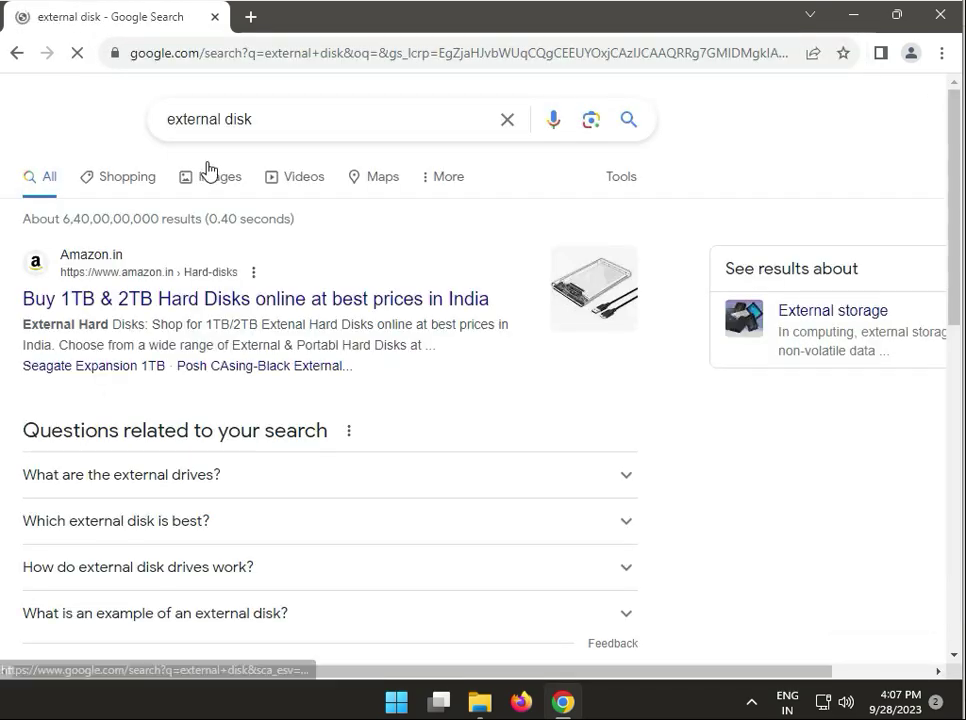
{"action": "left_click", "coordinate": [220, 176]}
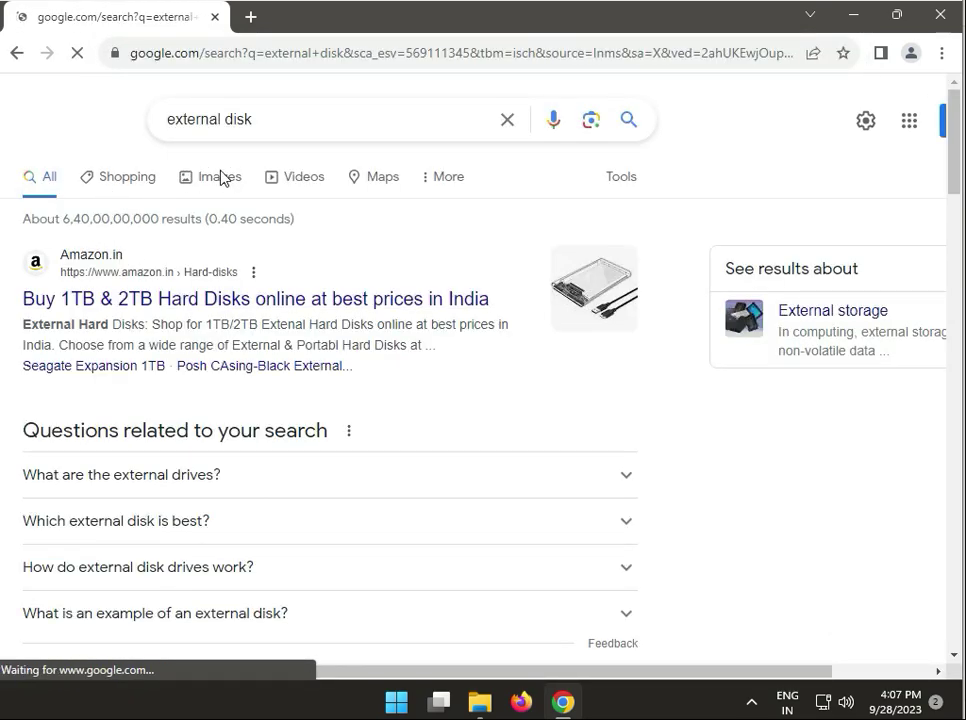
{"action": "left_click", "coordinate": [220, 176]}
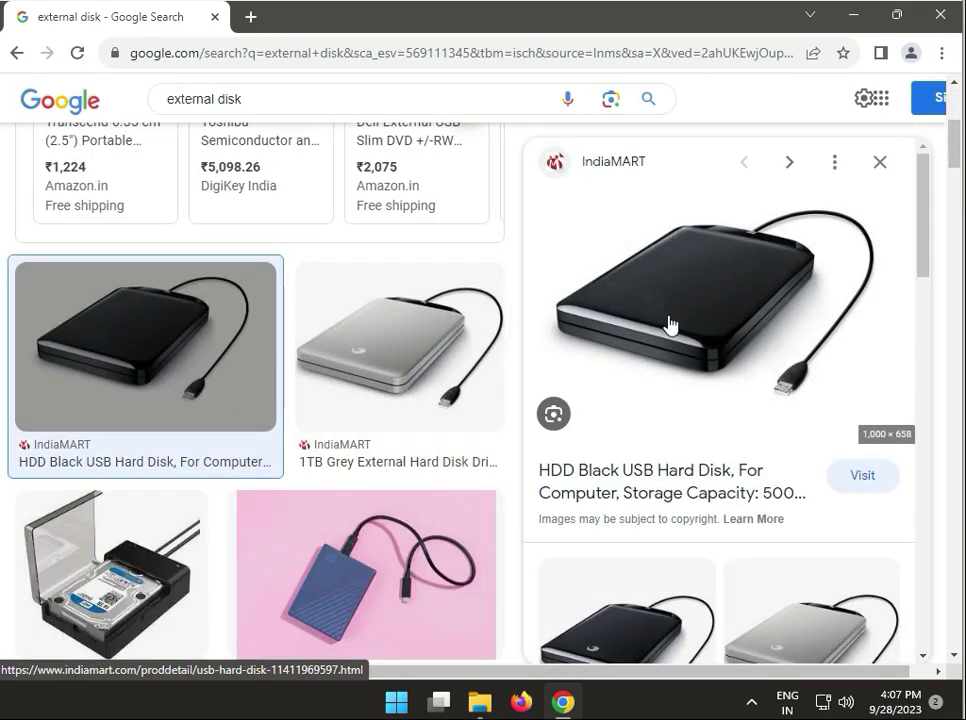
{"action": "mouse_move", "coordinate": [624, 316]}
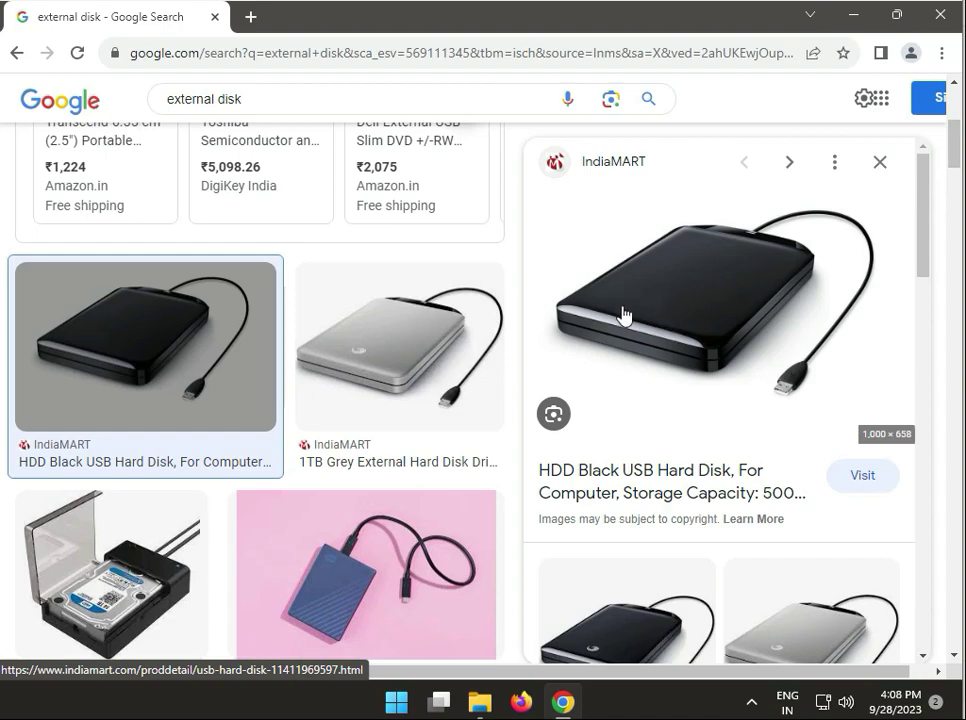
{"action": "mouse_move", "coordinate": [656, 304]}
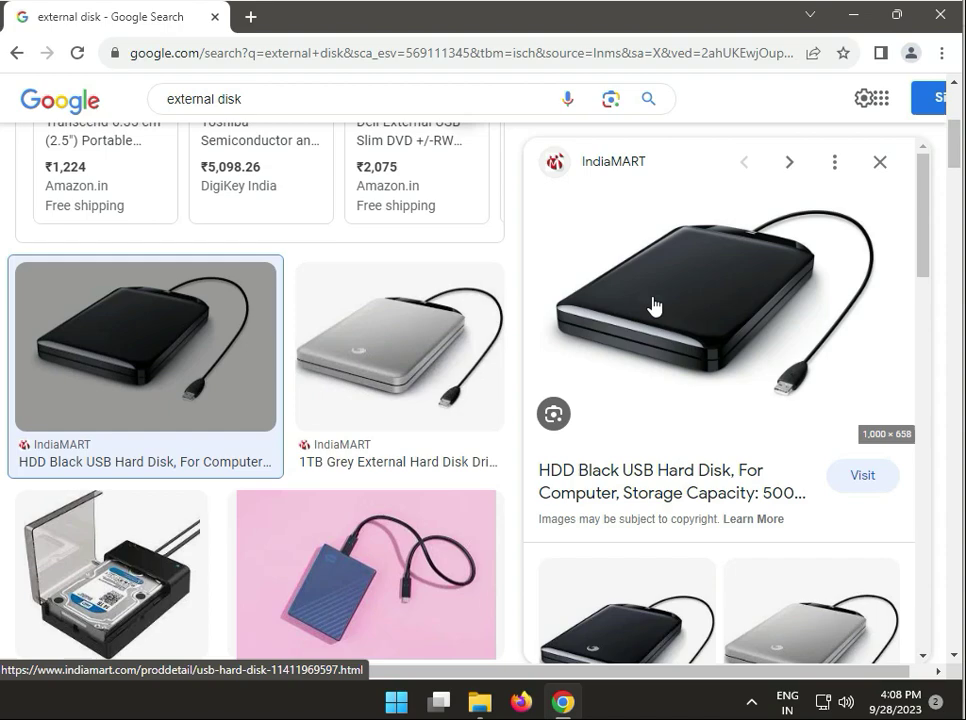
{"action": "mouse_move", "coordinate": [624, 300]}
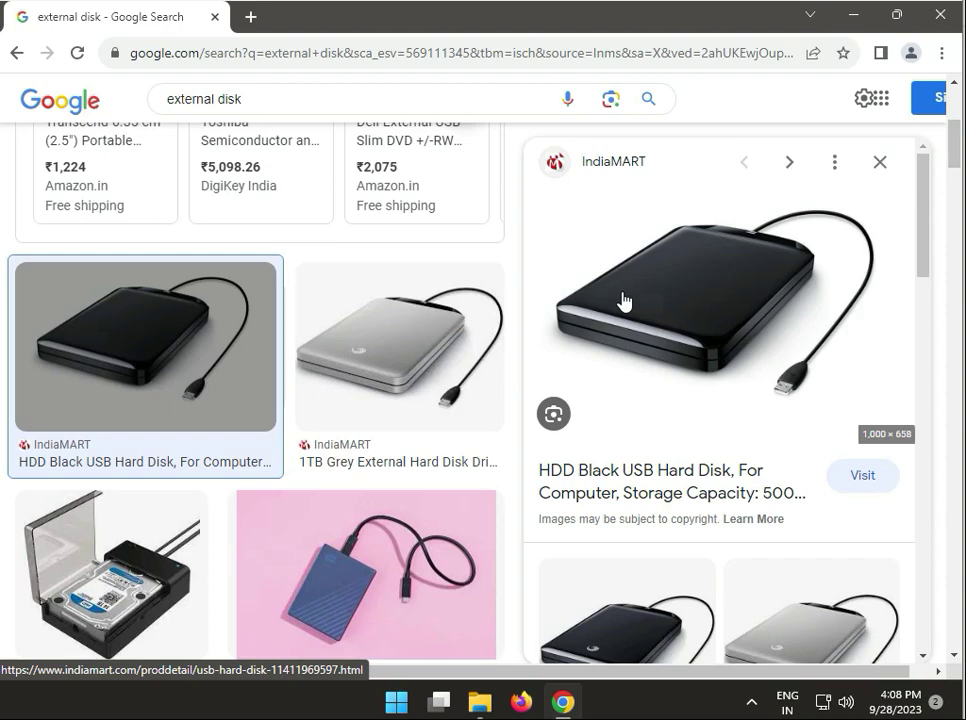
{"action": "mouse_move", "coordinate": [800, 272]}
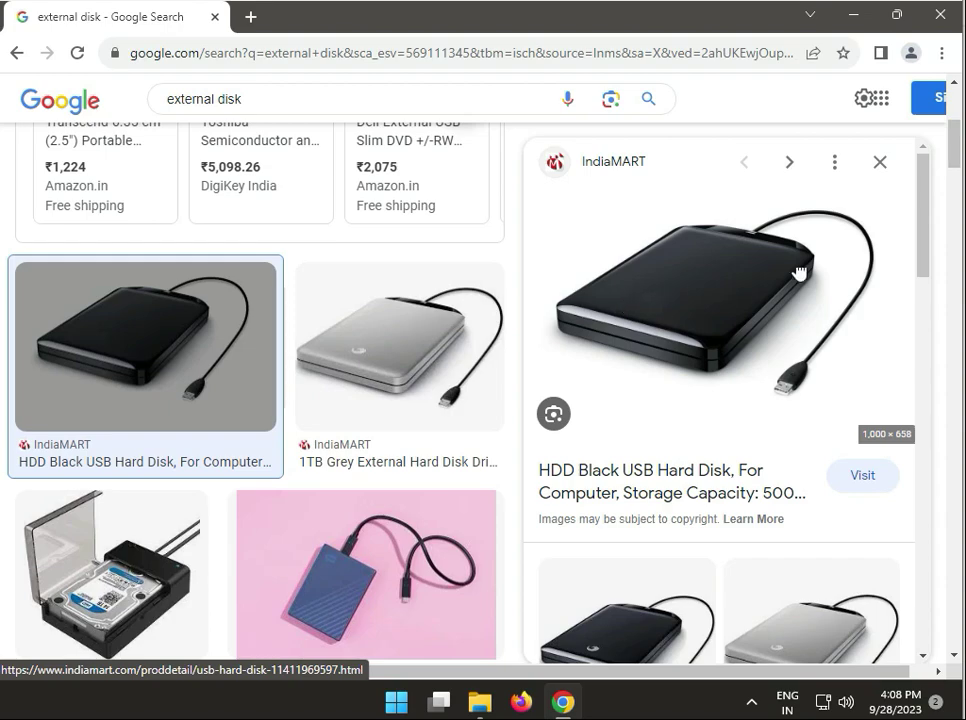